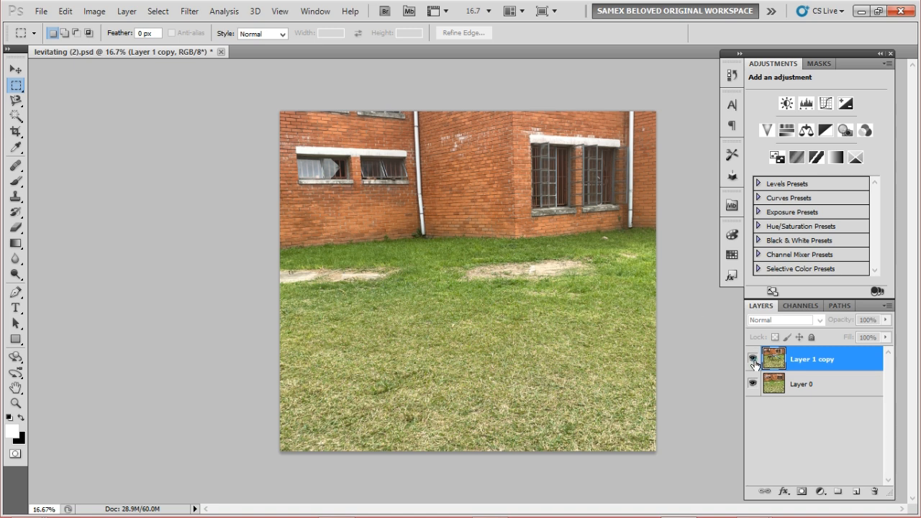
- Toggle visibility of Layer 1 copy to compare the person-on-stool shot with the empty grass background
left_click(753, 360)
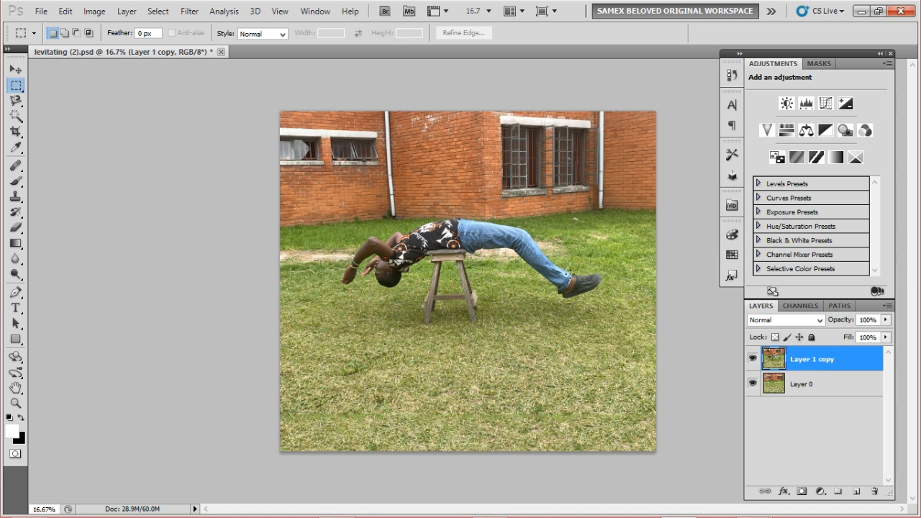
left_click(752, 360)
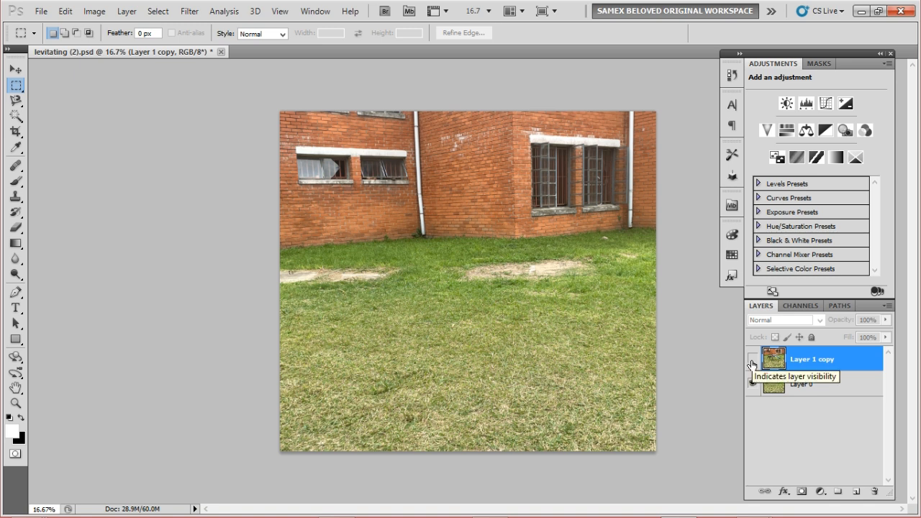
left_click(751, 360)
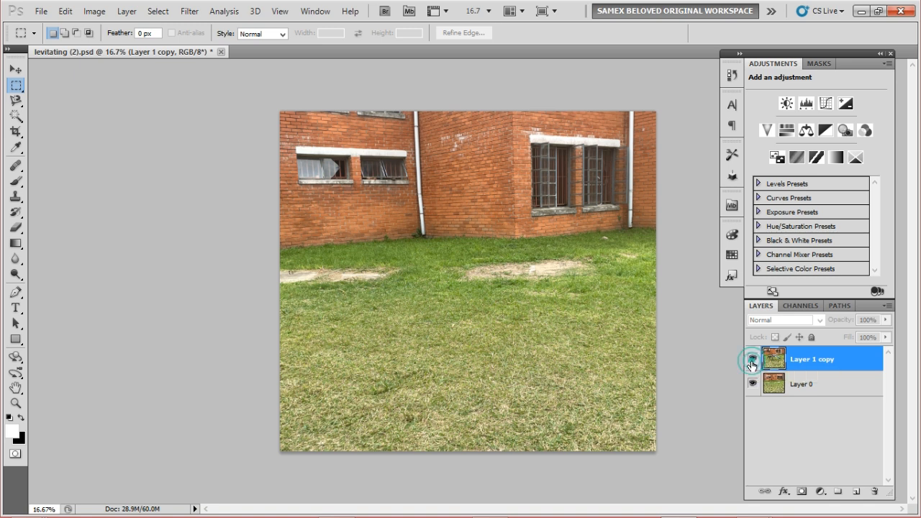
left_click(752, 360)
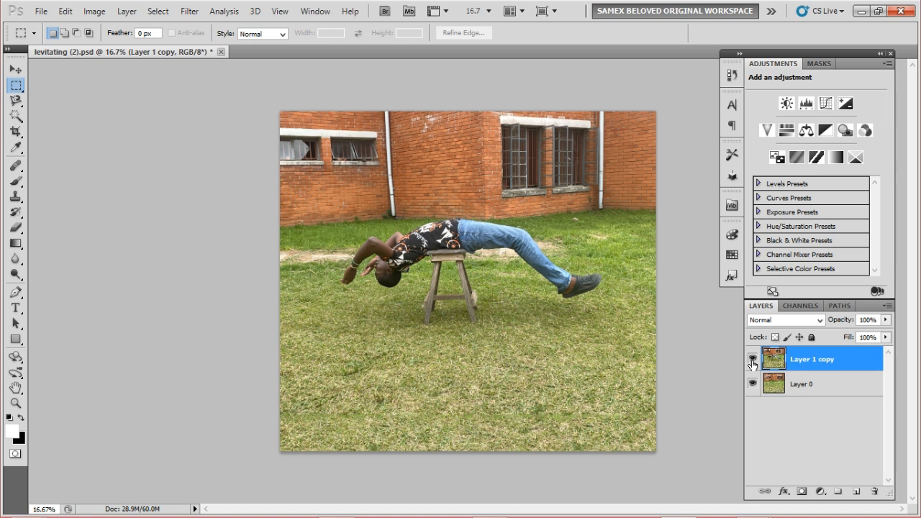
mouse_move(753, 371)
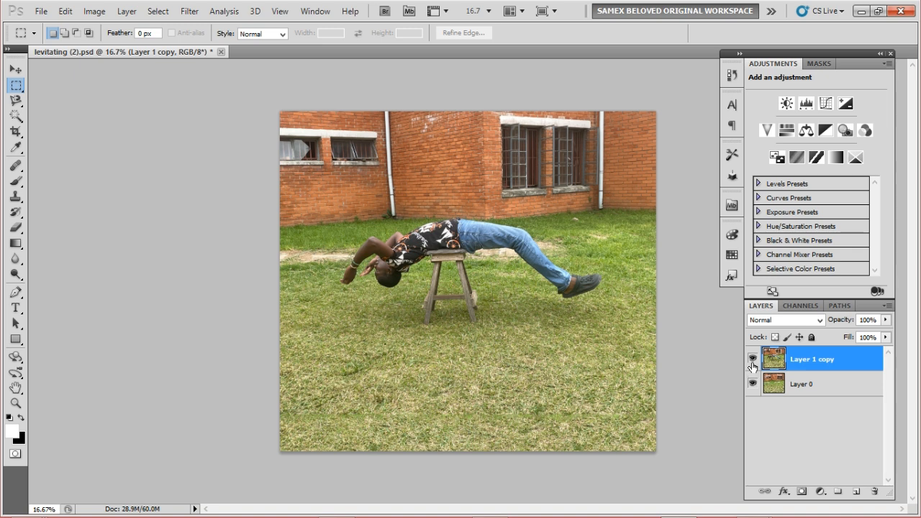
mouse_move(756, 365)
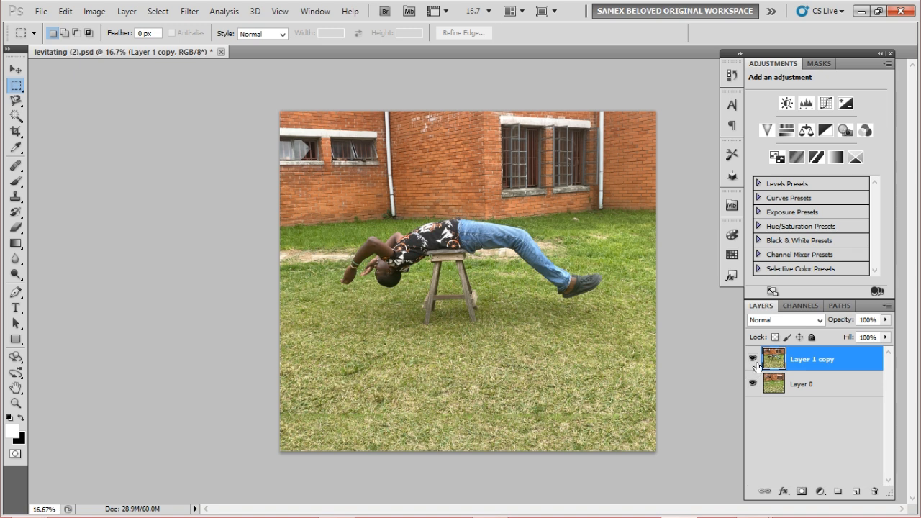
mouse_move(682, 301)
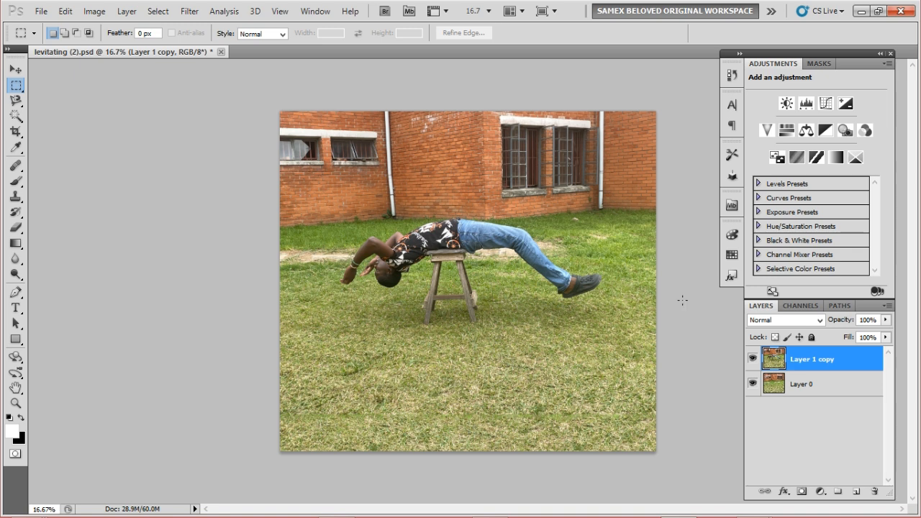
mouse_move(912, 358)
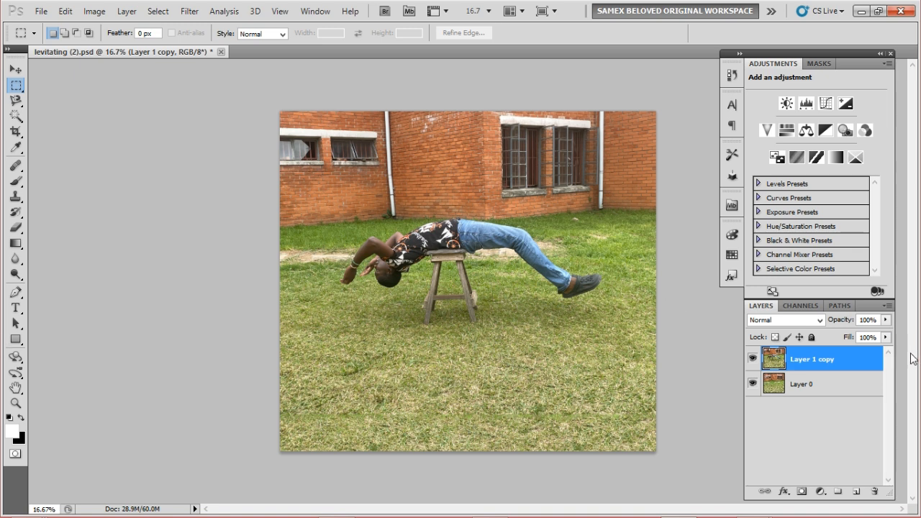
mouse_move(715, 383)
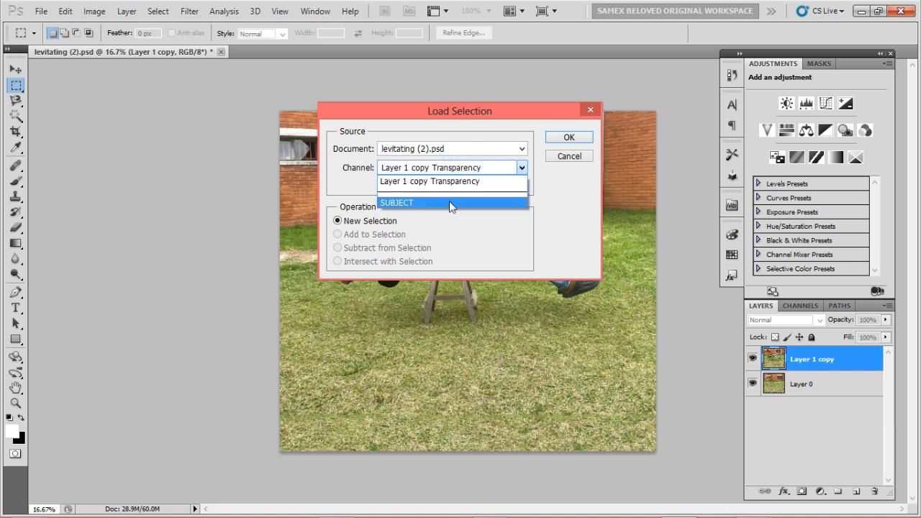
- Load the saved SUBJECT channel as a selection outlining the person on the stool
left_click(567, 137)
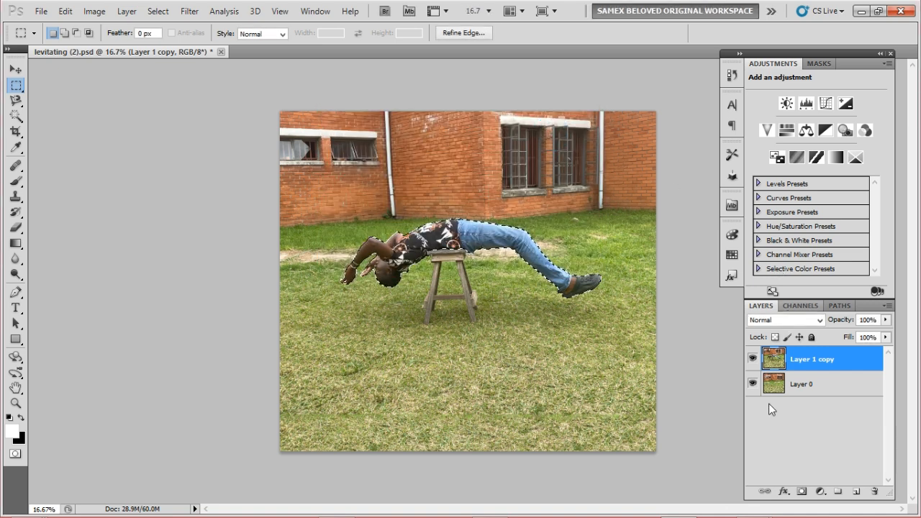
- Mask Layer 1 copy to the subject selection, then disable the mask temporarily to compare with Layer 0
left_click(802, 492)
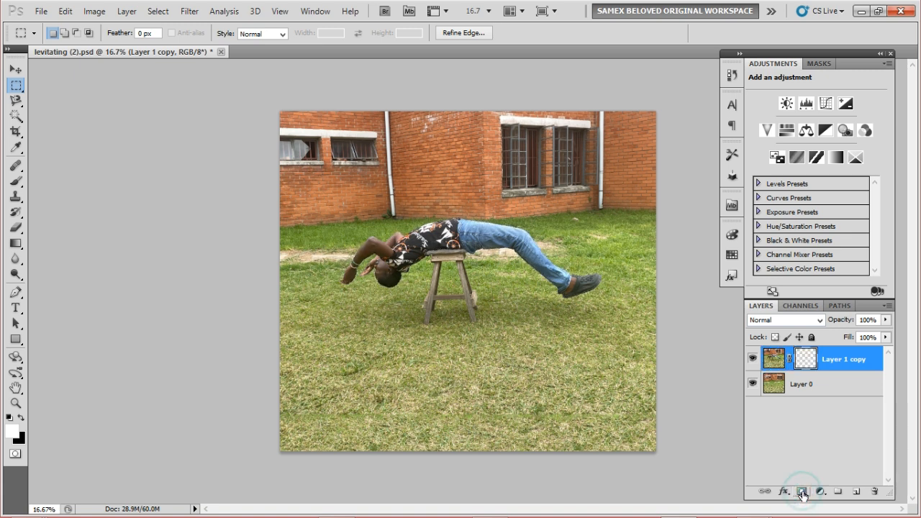
left_click(802, 492)
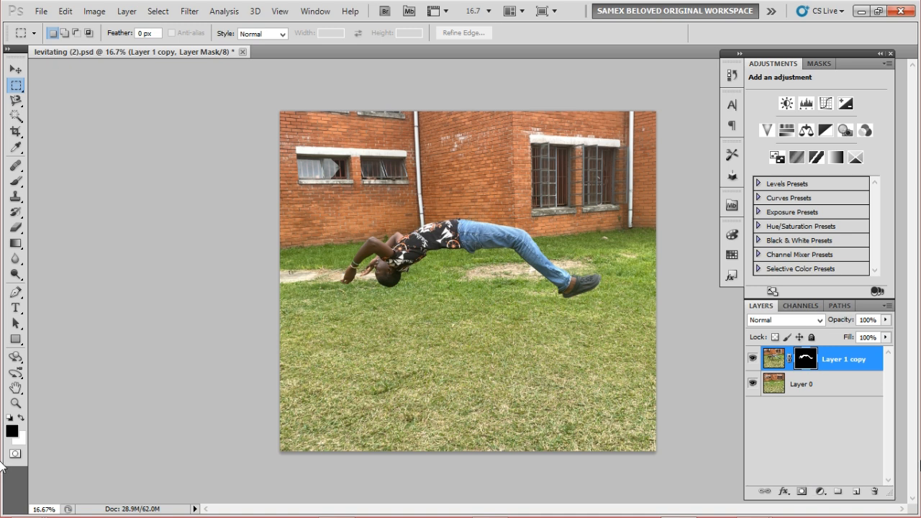
left_click(803, 382)
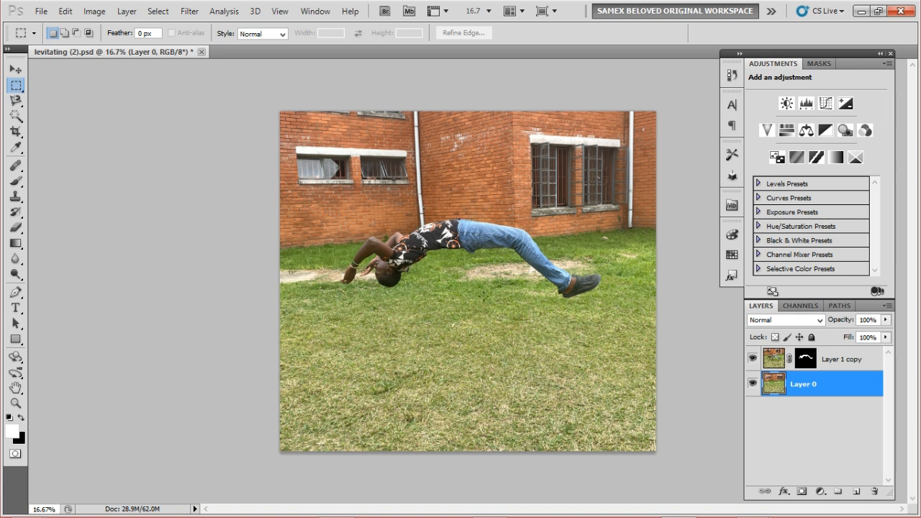
mouse_move(704, 311)
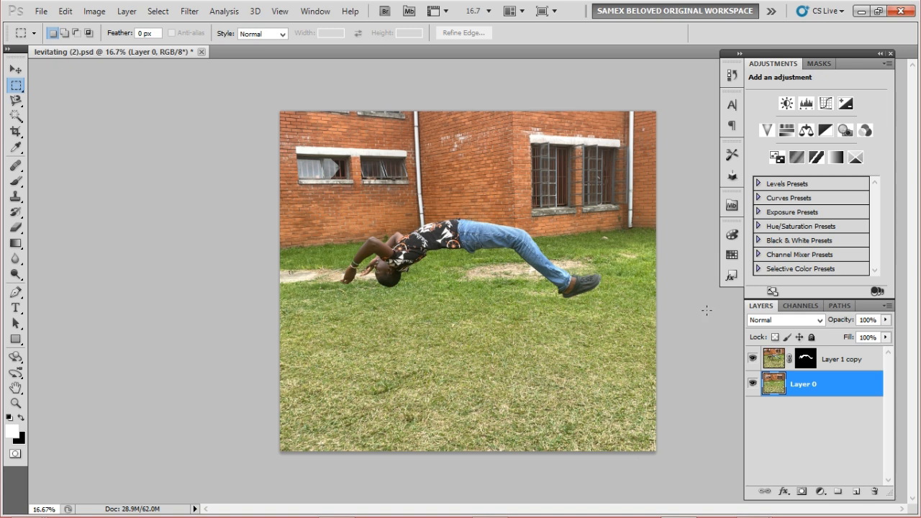
left_click(842, 360)
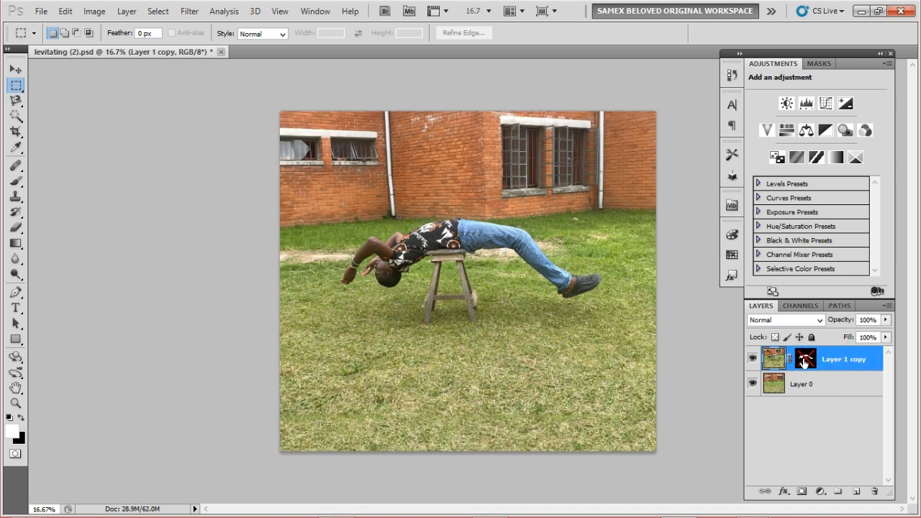
mouse_move(802, 362)
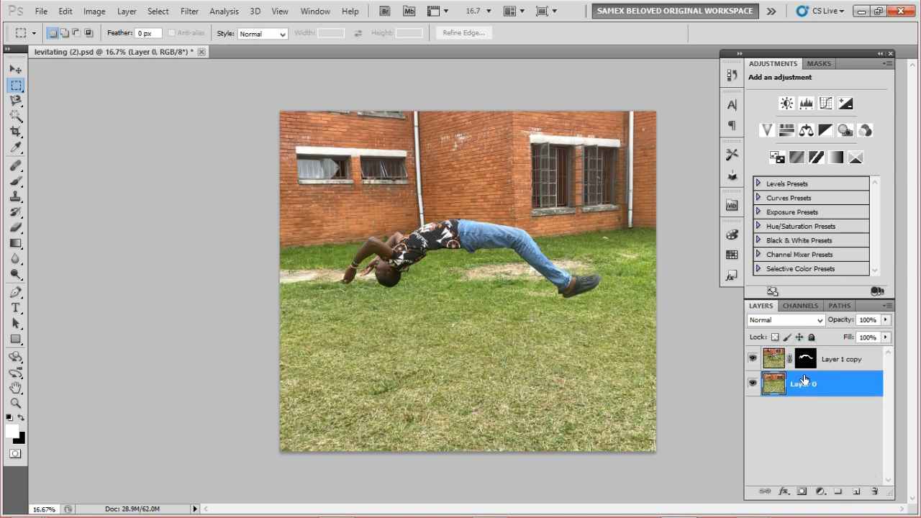
- Rename the grass layer to BACKGROUND and add a new empty layer named SHADOW above it
double_click(802, 383)
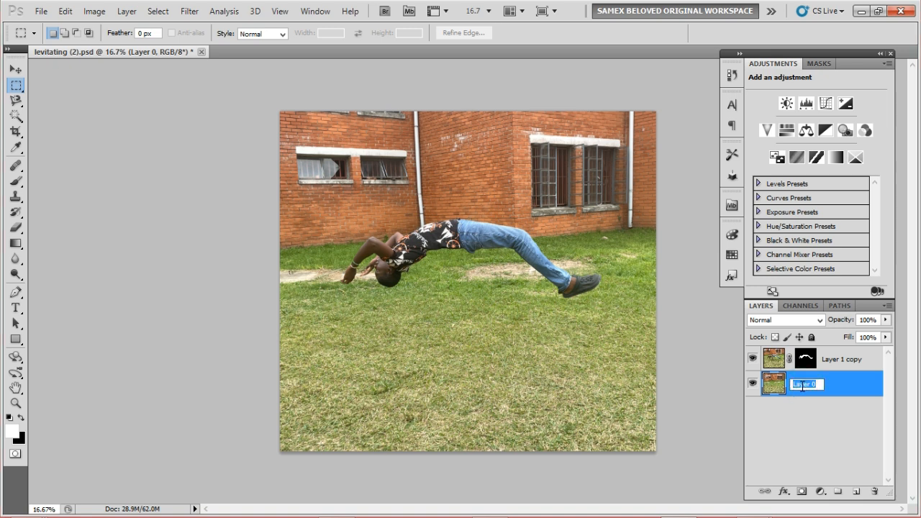
type("BACKGROUND")
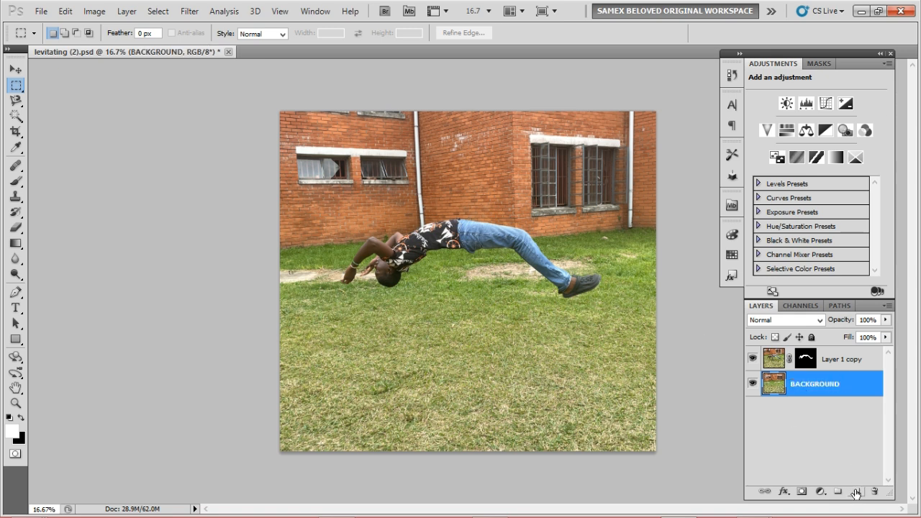
left_click(855, 492)
type("SHADOW")
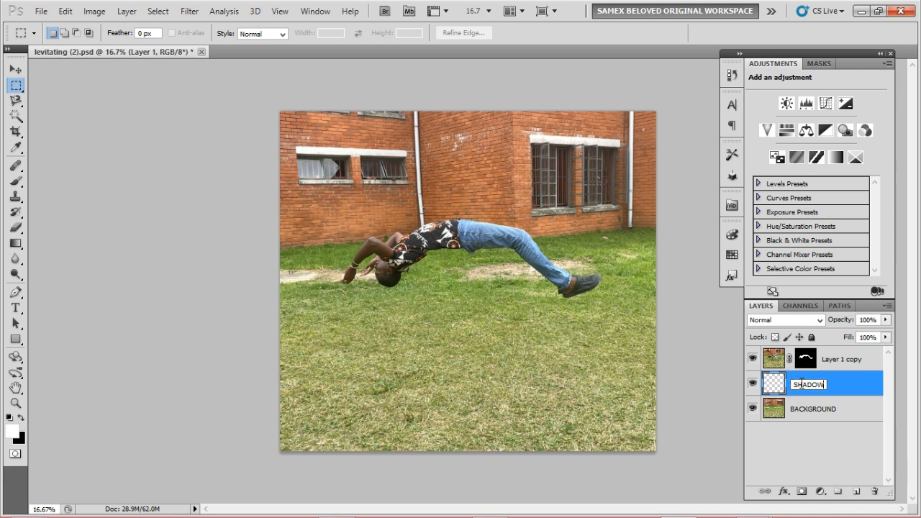
key("Enter")
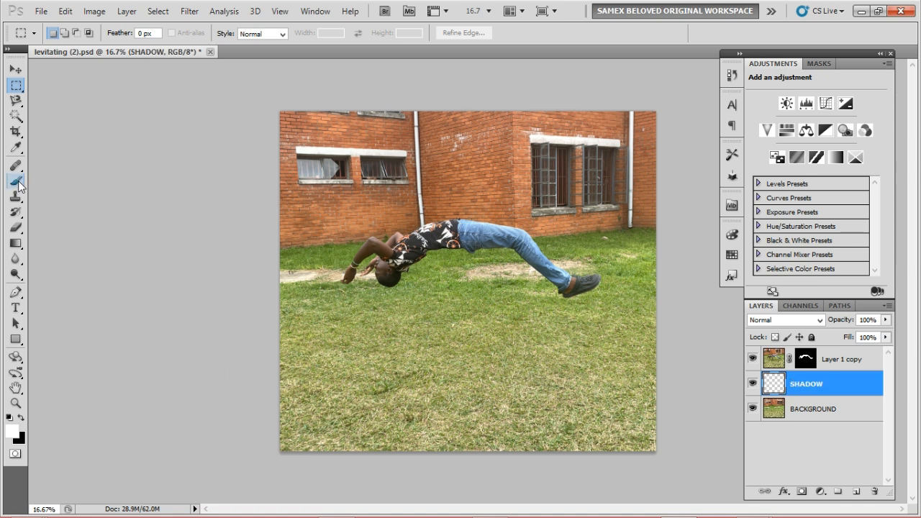
- Set up the Brush tool with a large soft black brush on the SHADOW layer
left_click(15, 181)
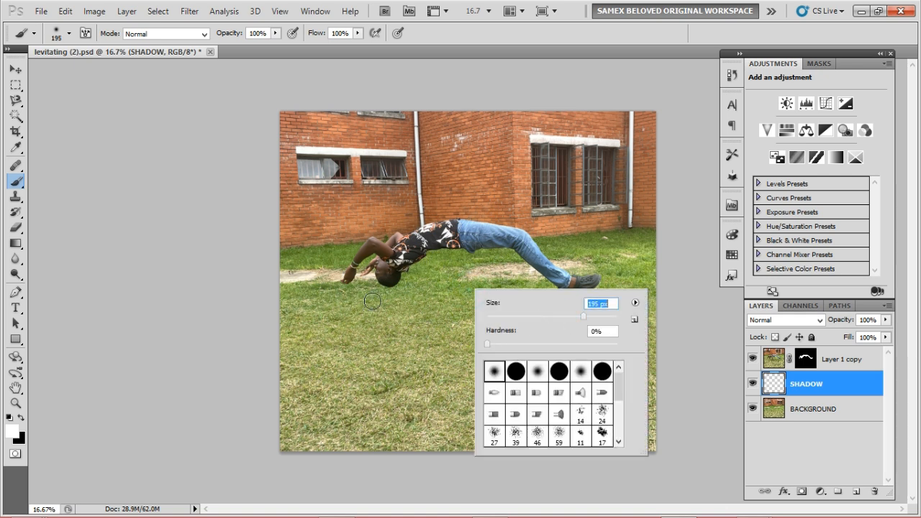
left_click_drag(583, 316, 617, 316)
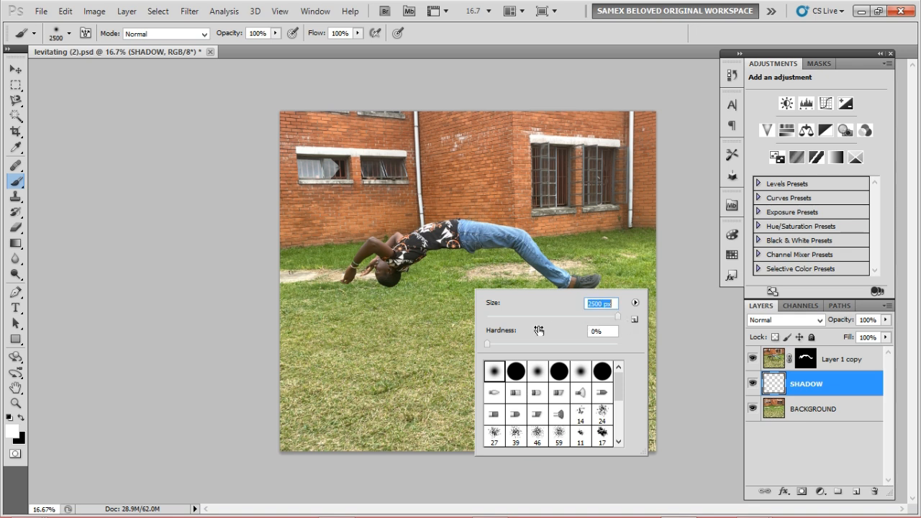
mouse_move(317, 338)
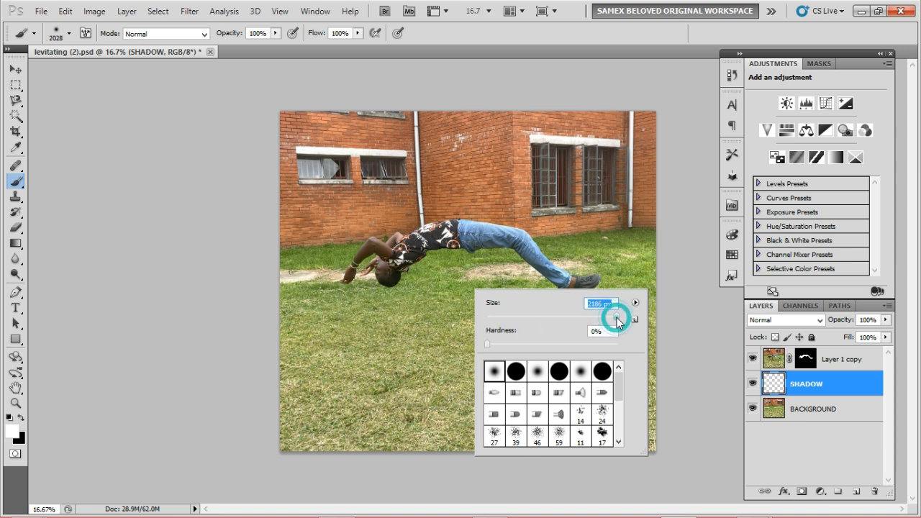
left_click(415, 337)
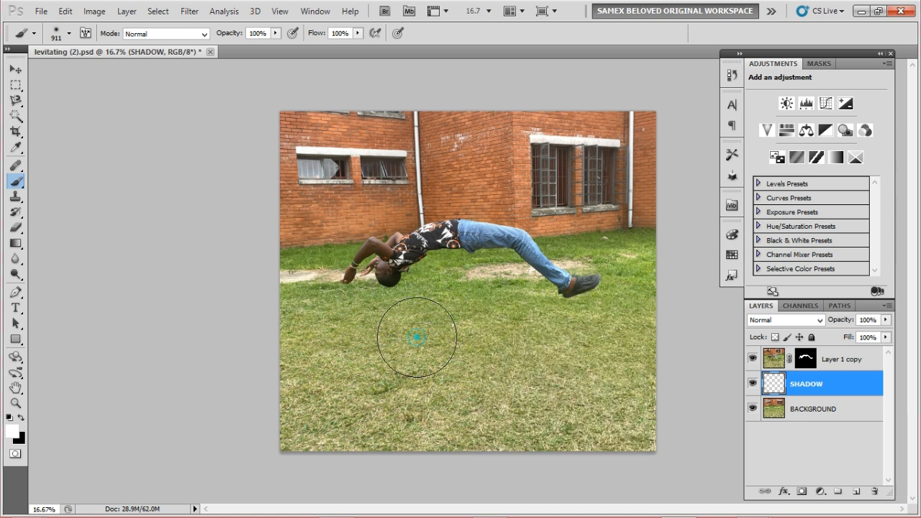
mouse_move(561, 373)
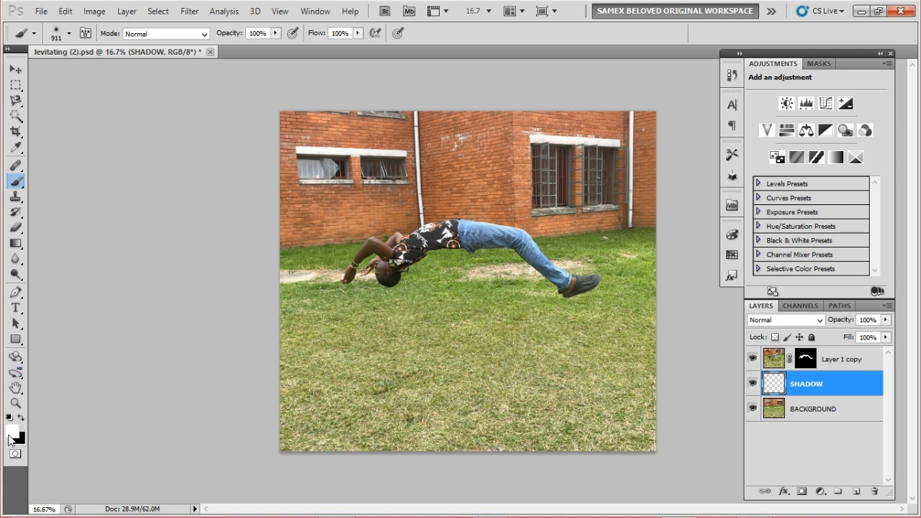
mouse_move(8, 443)
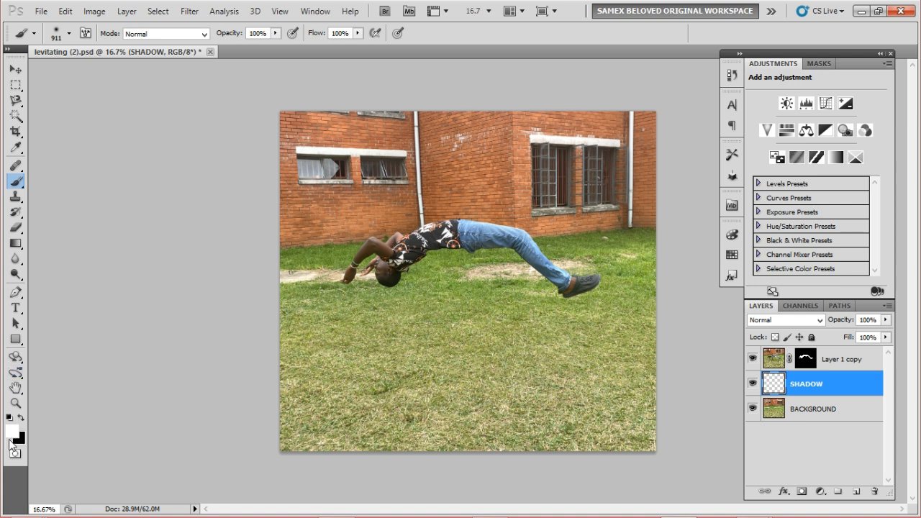
mouse_move(12, 424)
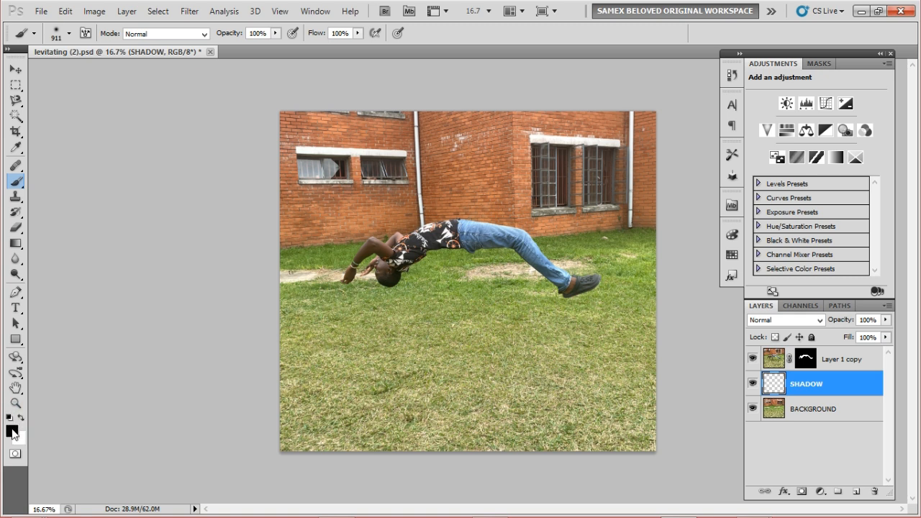
mouse_move(463, 357)
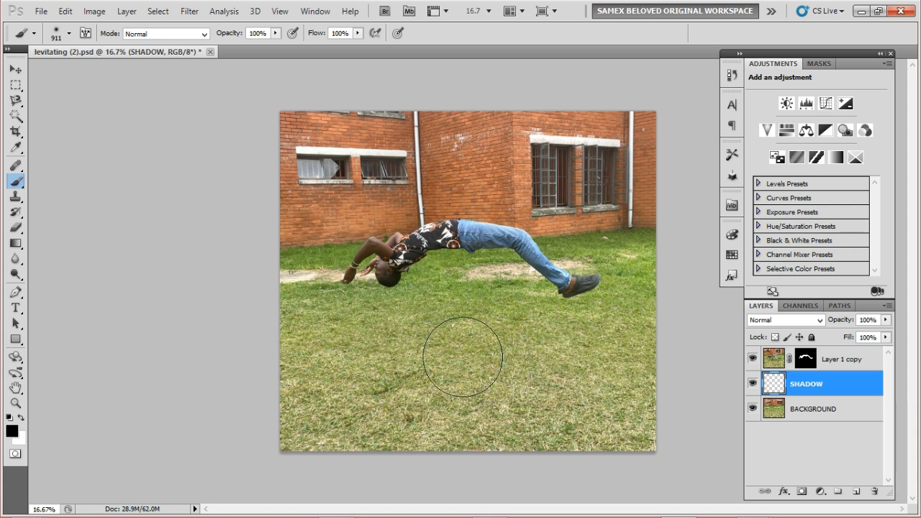
mouse_move(465, 354)
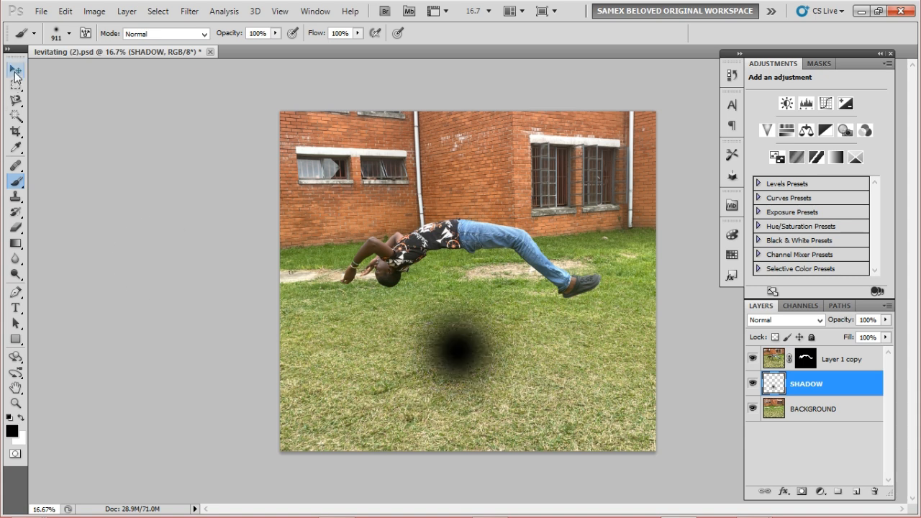
mouse_move(16, 72)
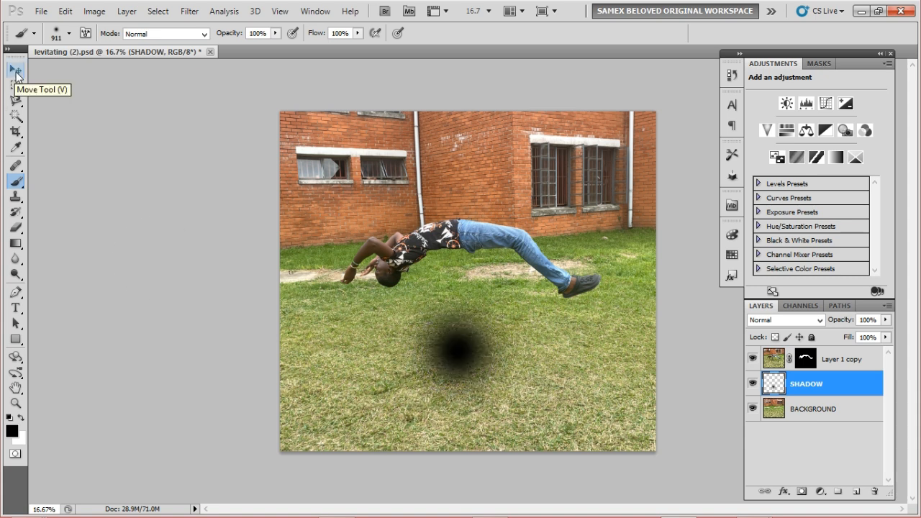
- Free-transform the shadow blob, squashing it vertically, and commit
left_click(14, 69)
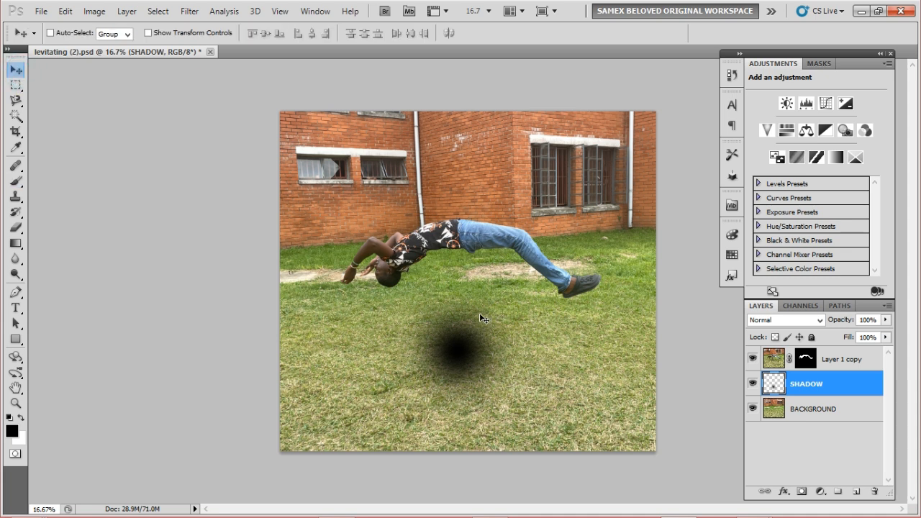
key("ctrl+t")
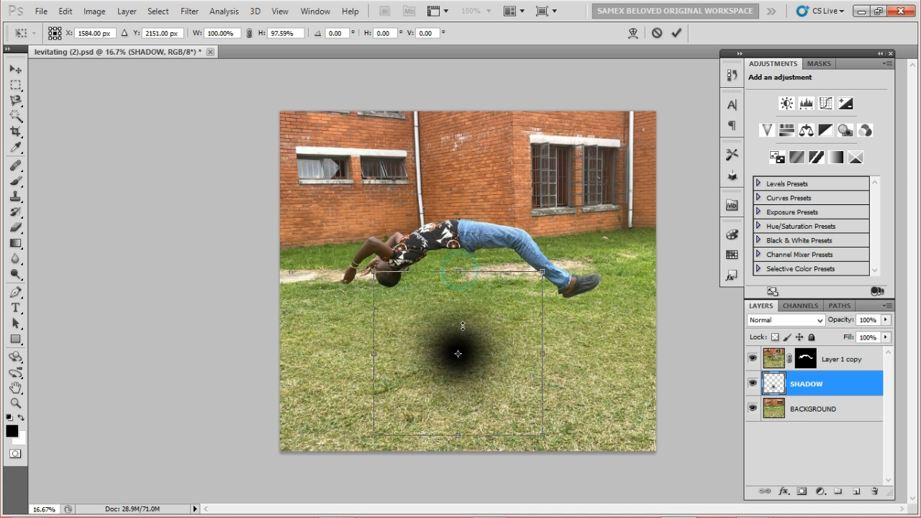
left_click_drag(457, 271, 458, 382)
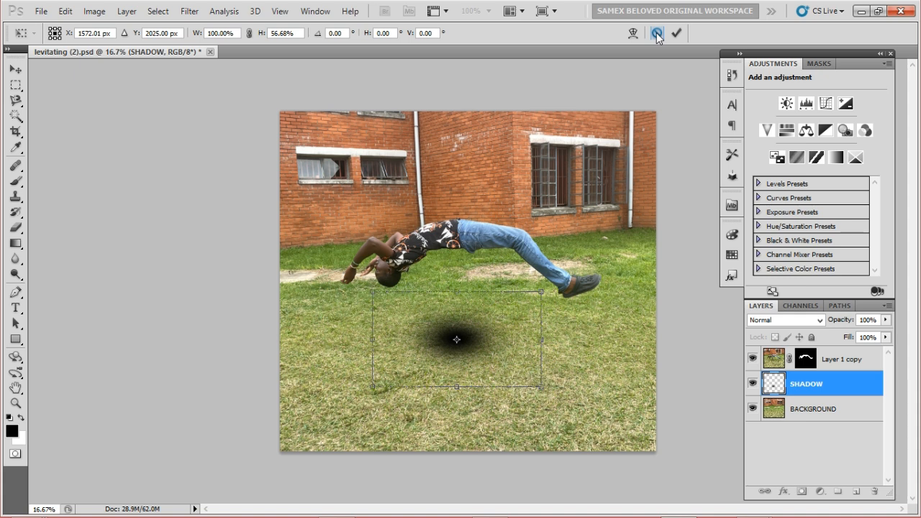
left_click(675, 33)
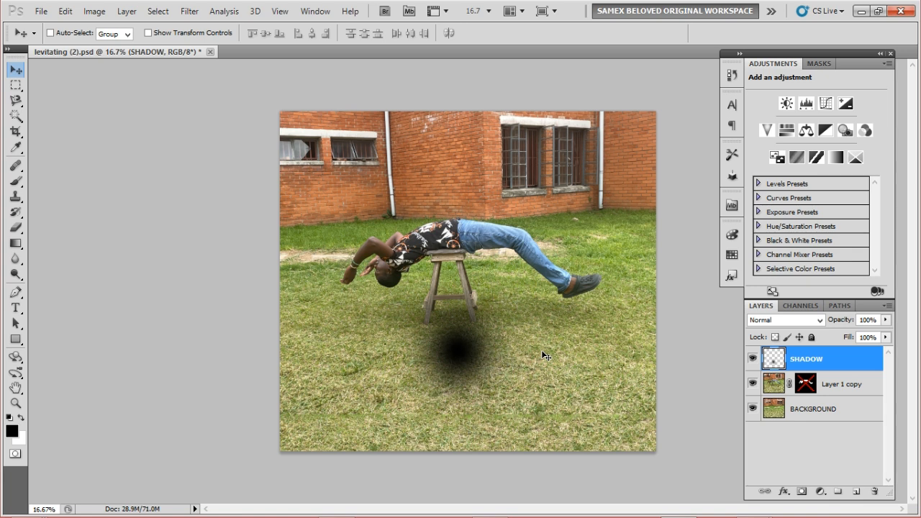
- Transform again to move the shadow under the stool and flatten it into a wider oval
key("ctrl+t")
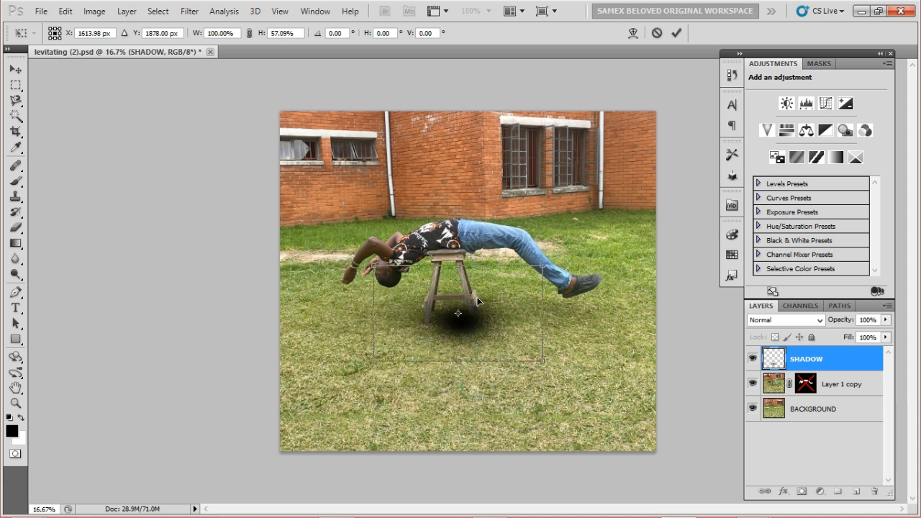
left_click_drag(478, 302, 455, 314)
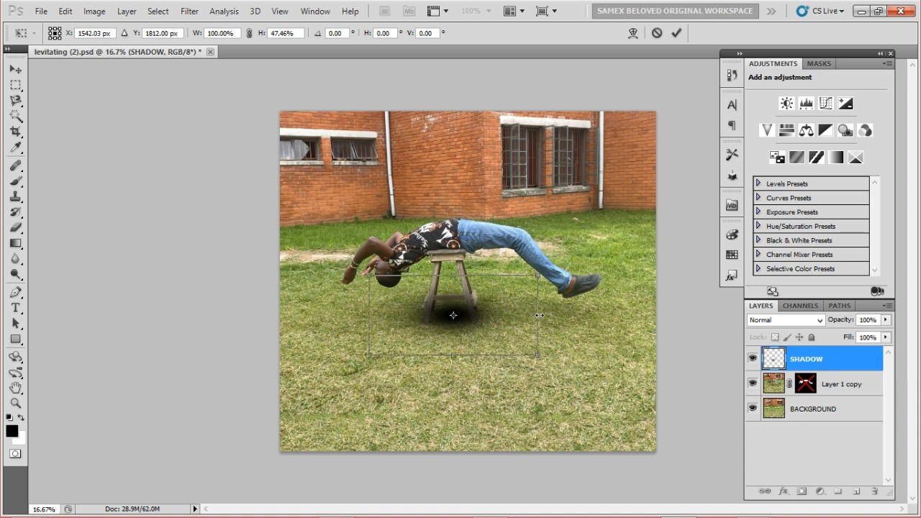
left_click_drag(538, 315, 637, 315)
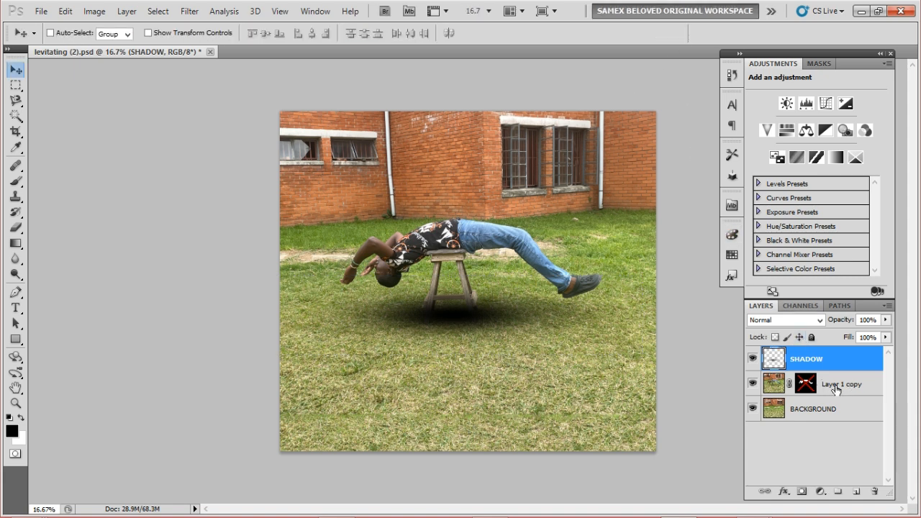
- Re-enable the Layer 1 copy mask to hide the stool and fade the SHADOW layer to 45% opacity
left_click(840, 383)
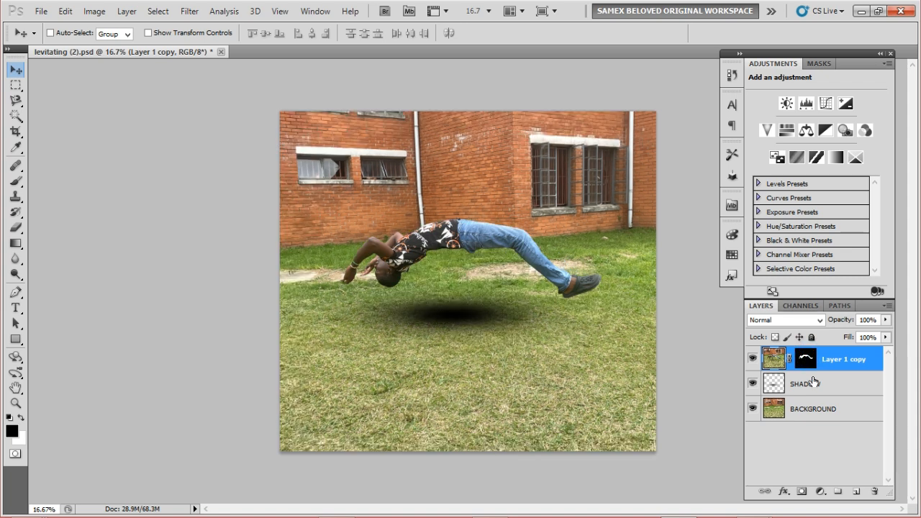
left_click(820, 383)
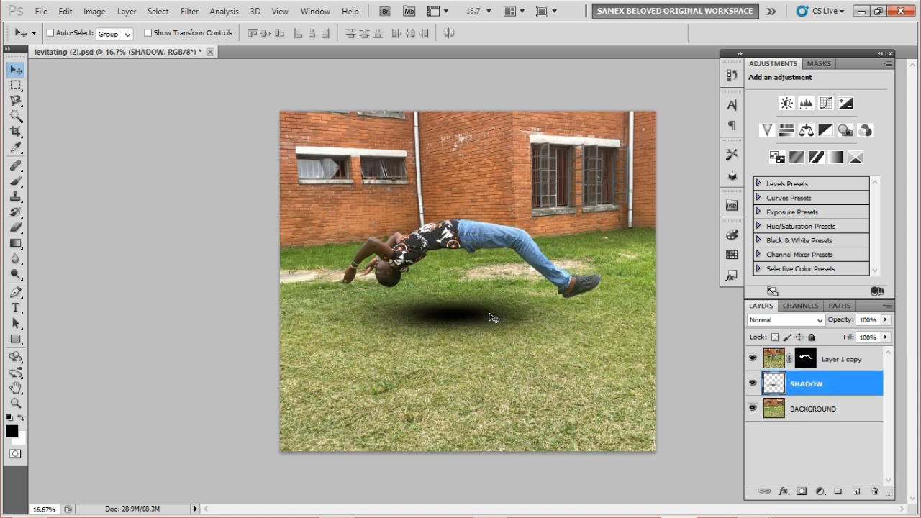
left_click_drag(492, 317, 489, 332)
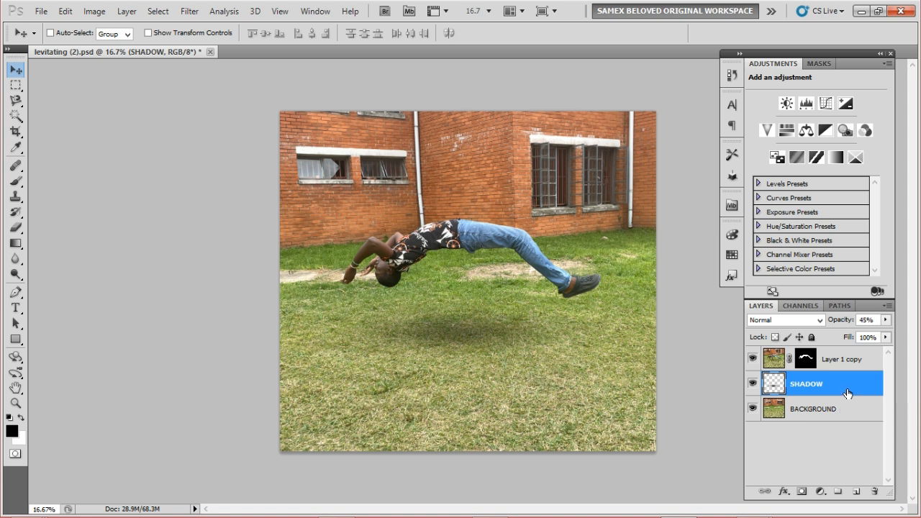
mouse_move(847, 394)
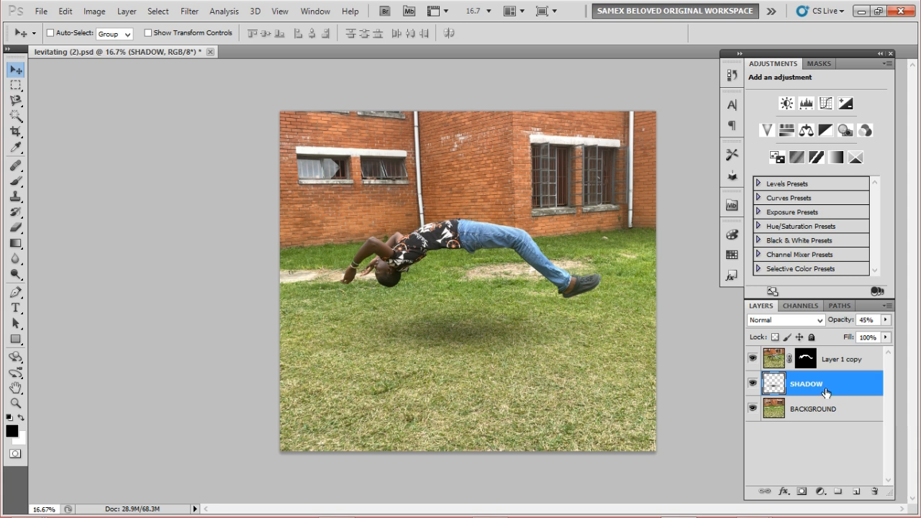
mouse_move(838, 389)
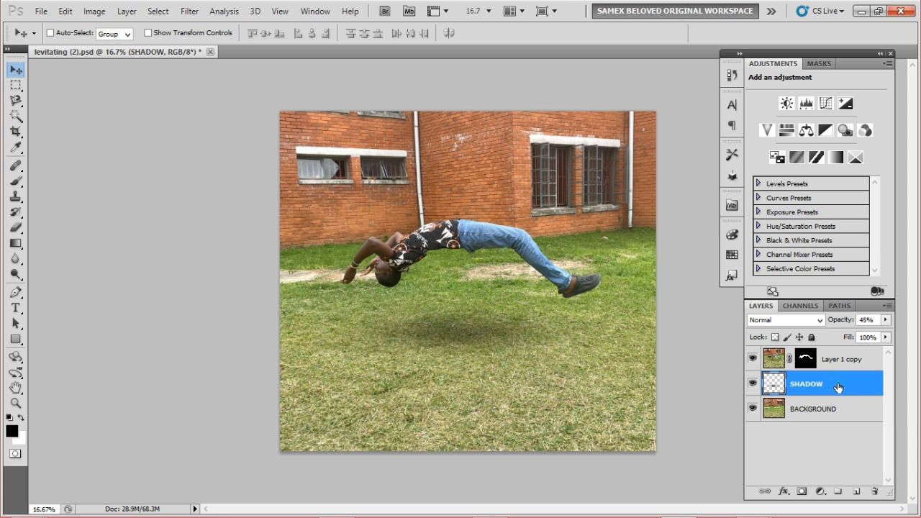
- Set a split Blend If underlying-layer range around 195 so bright grass shows through the shadow
double_click(806, 383)
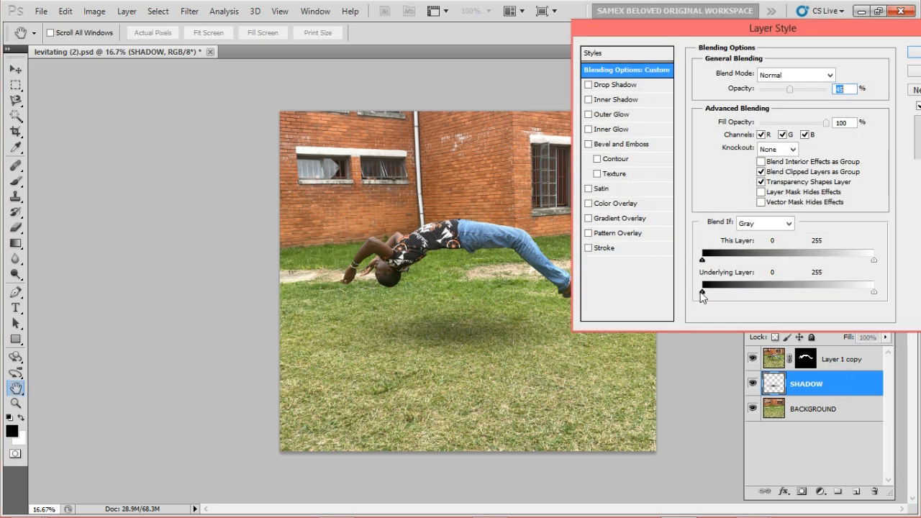
mouse_move(901, 298)
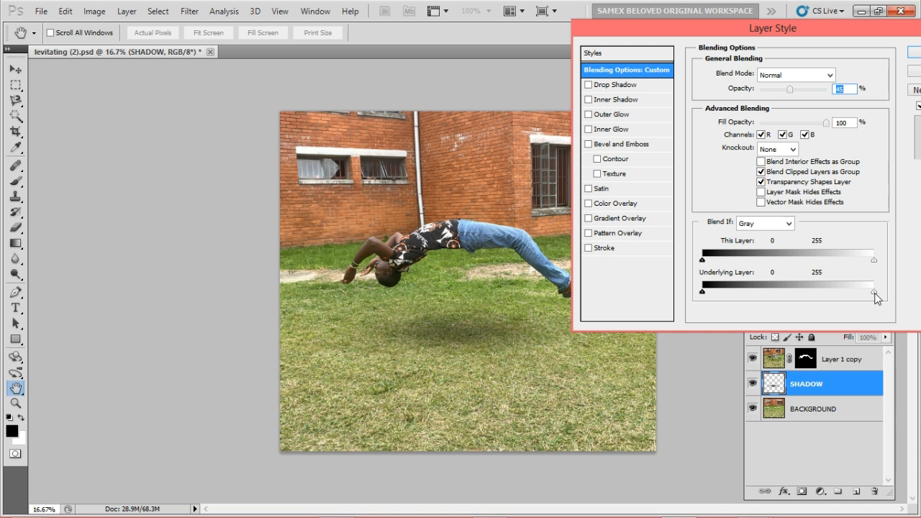
left_click_drag(872, 291, 869, 290)
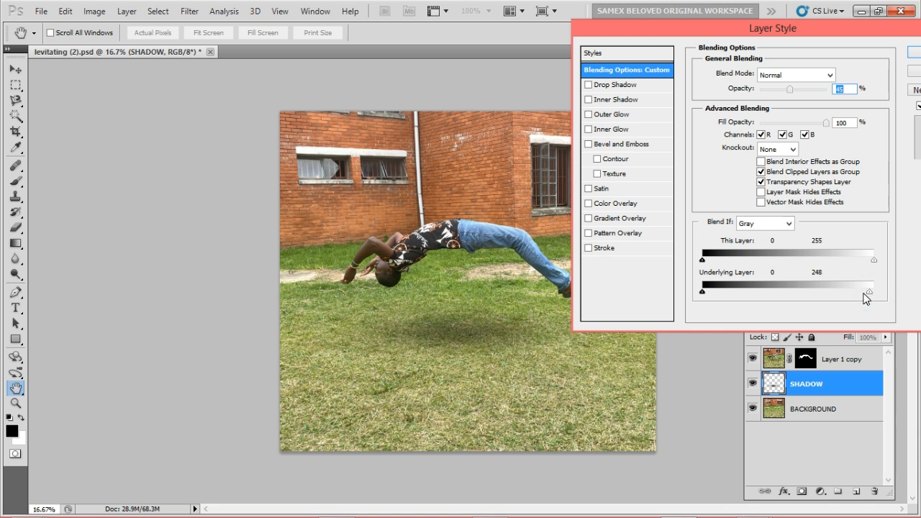
left_click_drag(870, 291, 823, 291)
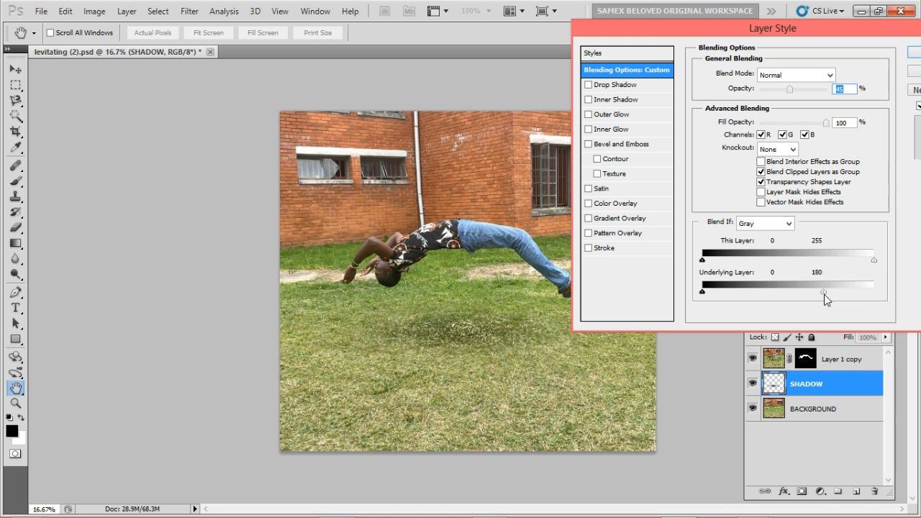
left_click_drag(823, 293, 829, 294)
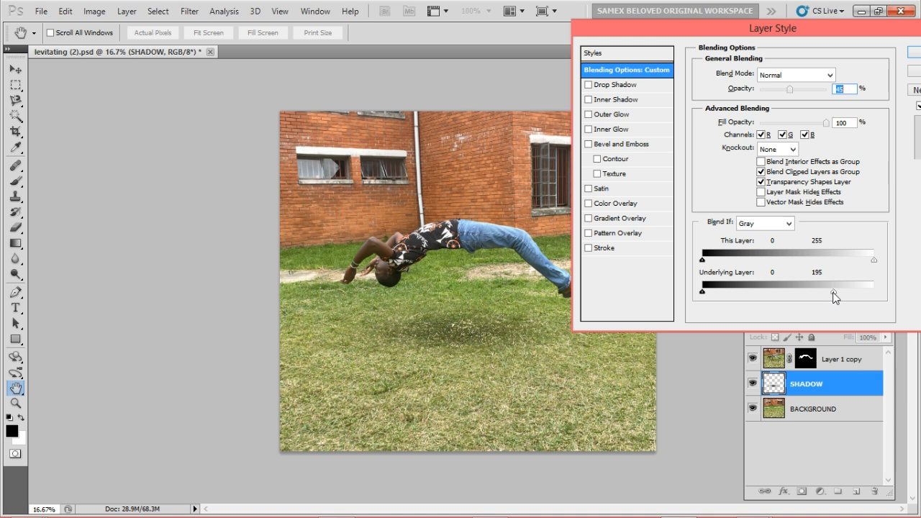
left_click_drag(832, 291, 852, 291)
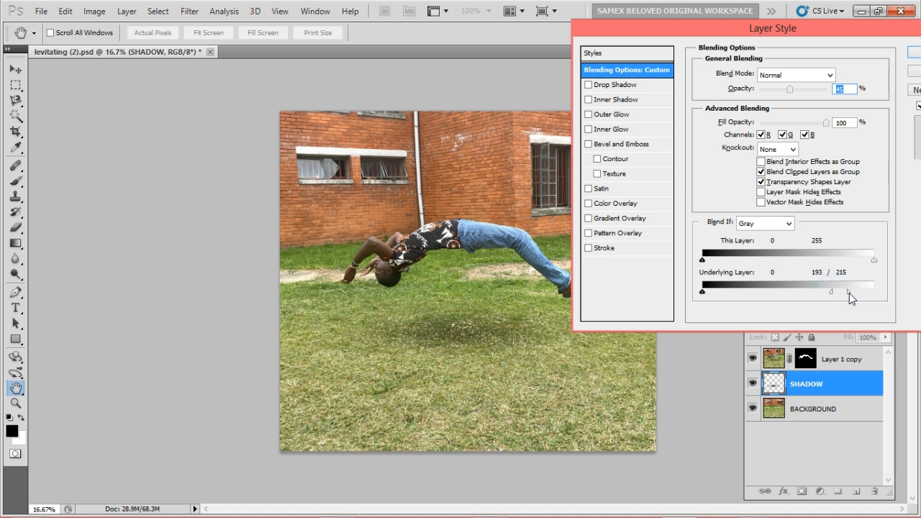
left_click_drag(848, 290, 827, 290)
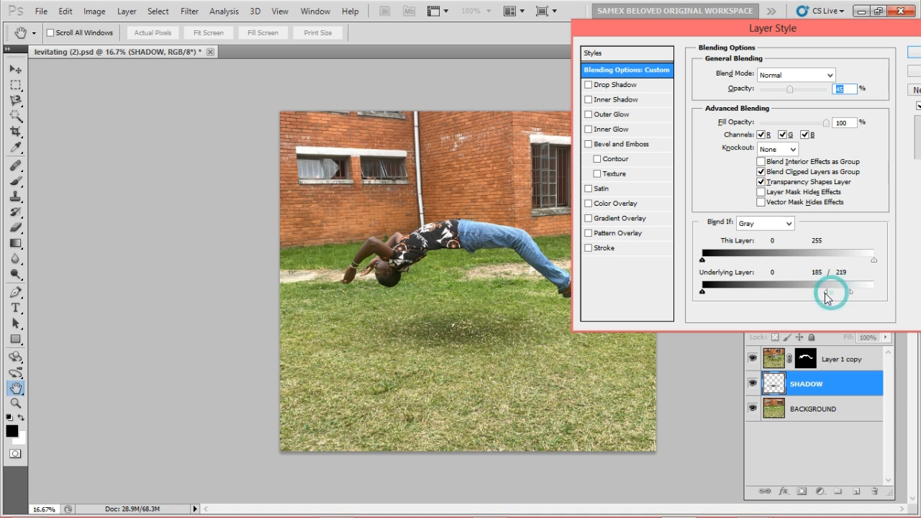
left_click_drag(827, 290, 798, 291)
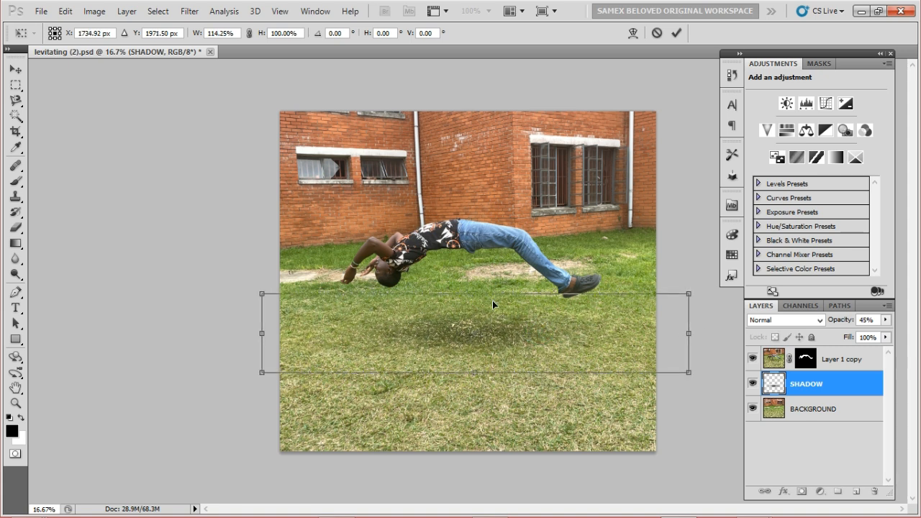
- Adjust the shadow's shape beneath the subject and return to the masked Layer 1 copy
left_click_drag(494, 305, 501, 328)
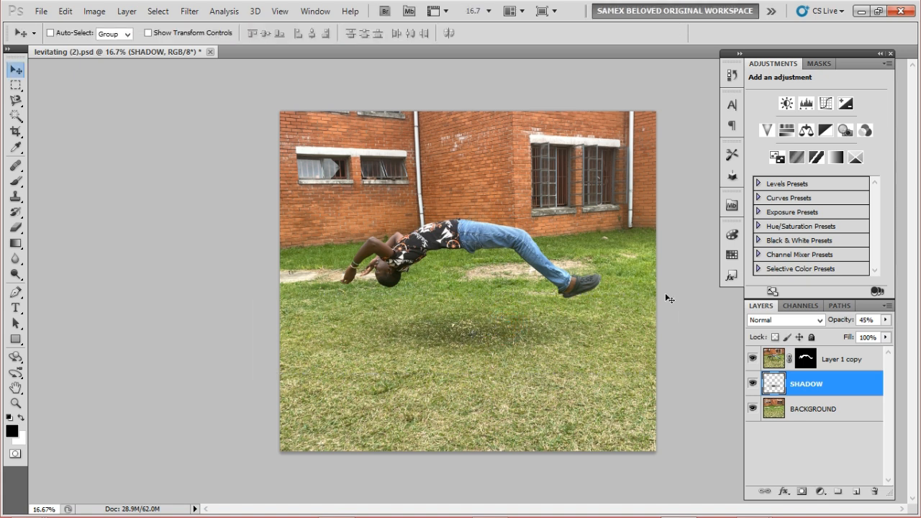
left_click(842, 359)
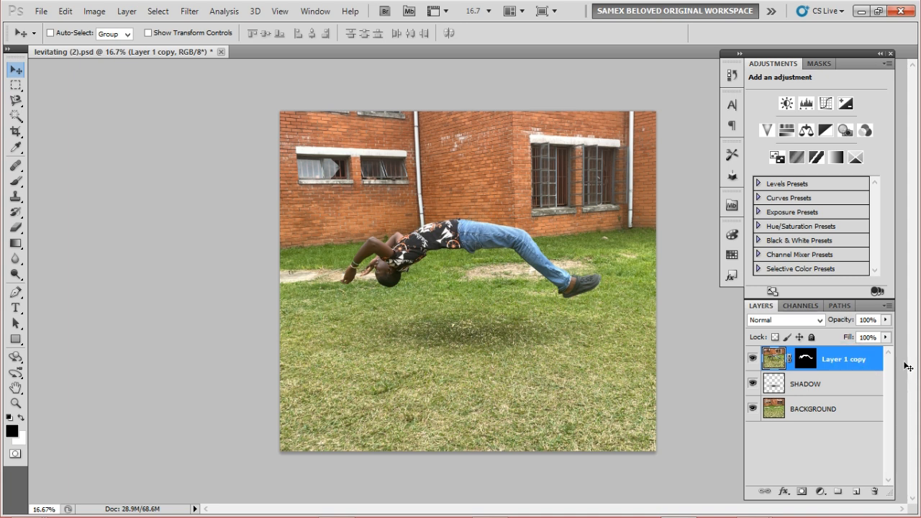
mouse_move(905, 366)
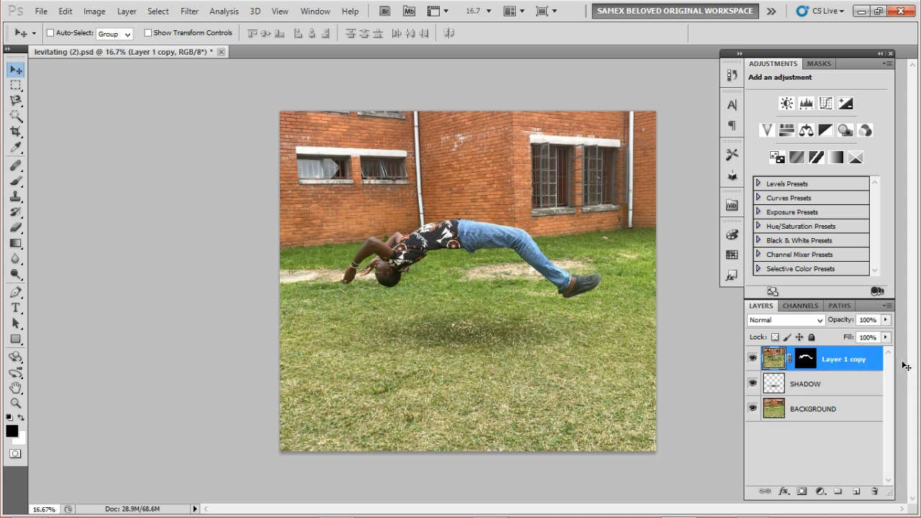
mouse_move(895, 360)
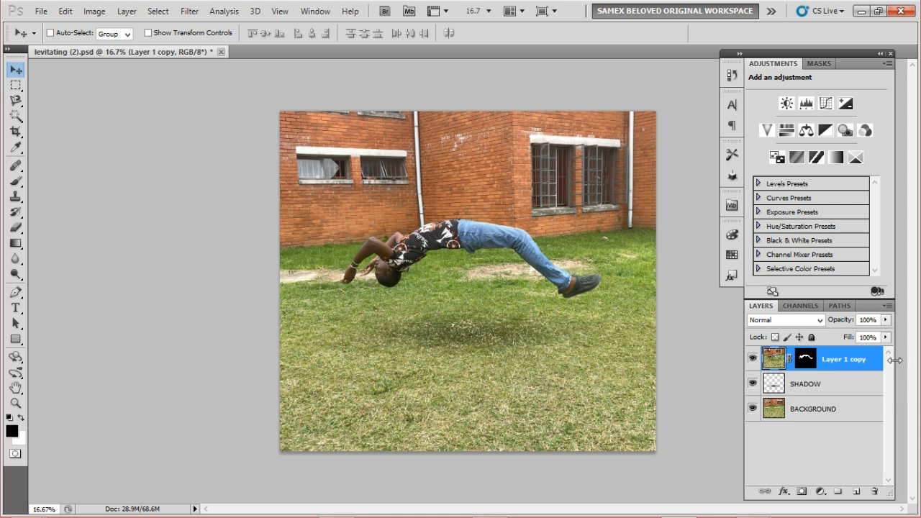
mouse_move(869, 403)
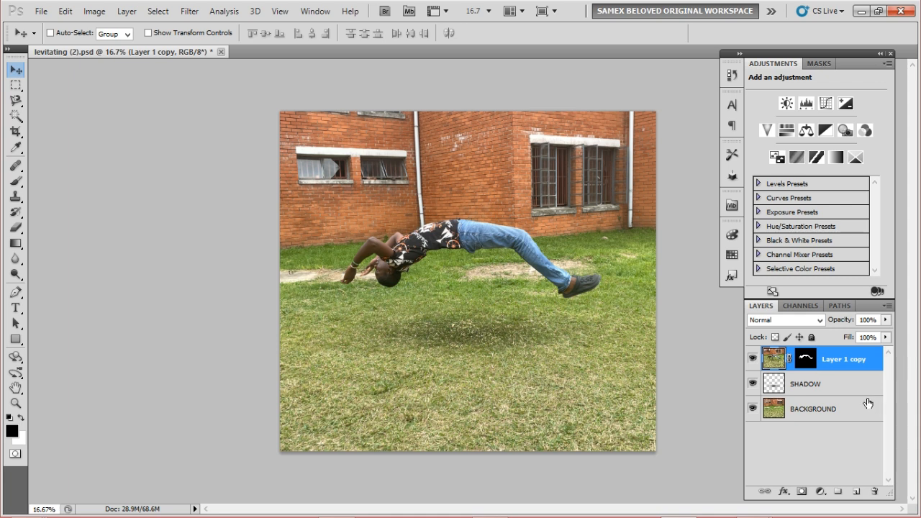
mouse_move(834, 466)
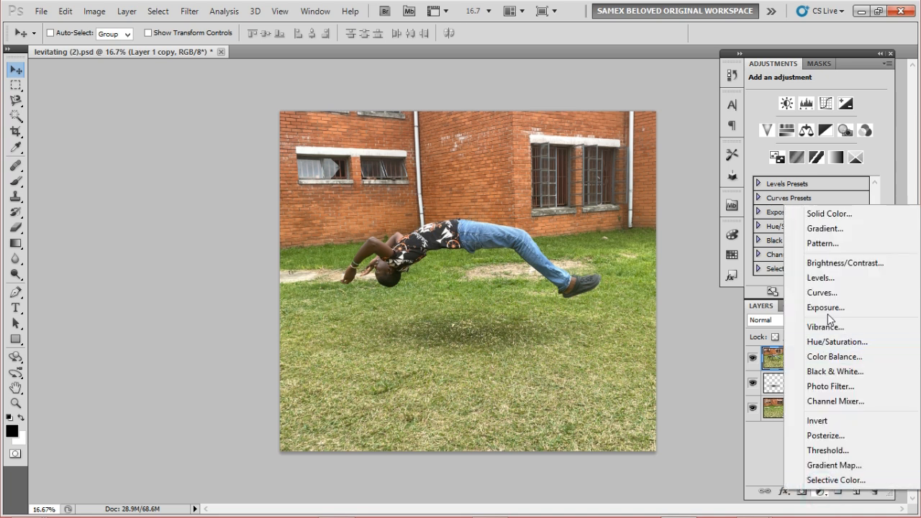
- Add a Curves 1 adjustment layer with a two-point contrast curve darkening lows and brightening highs
left_click(822, 292)
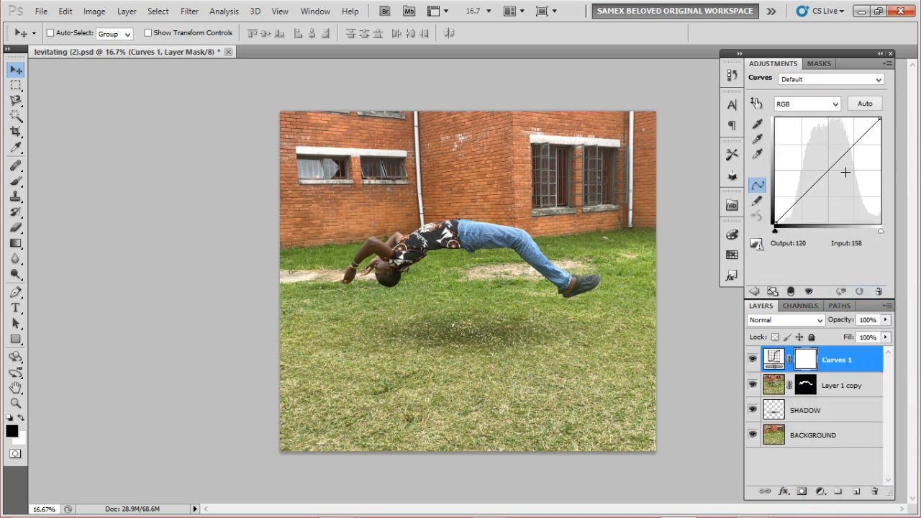
left_click_drag(846, 171, 842, 151)
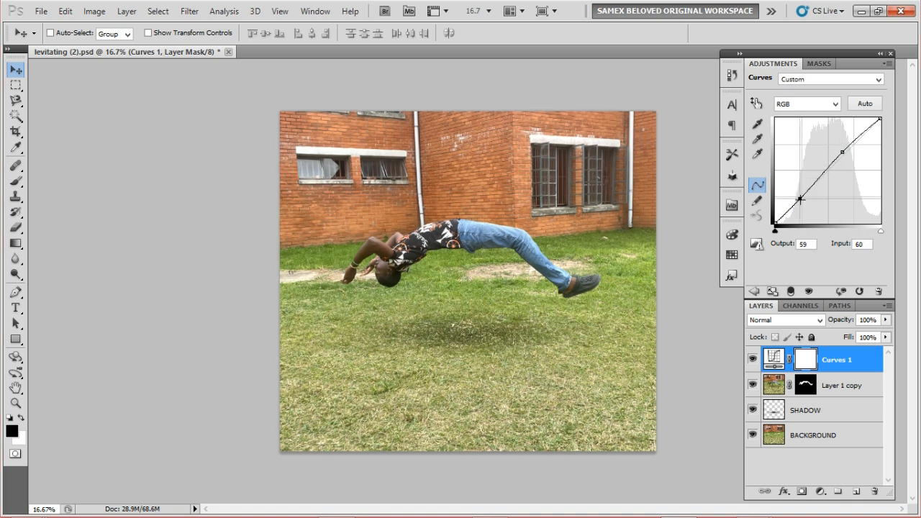
left_click_drag(799, 198, 800, 200)
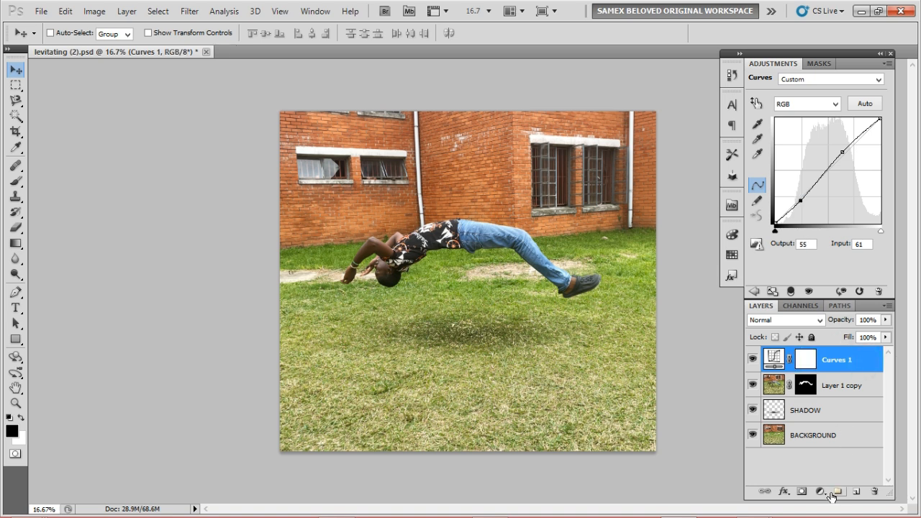
left_click(817, 492)
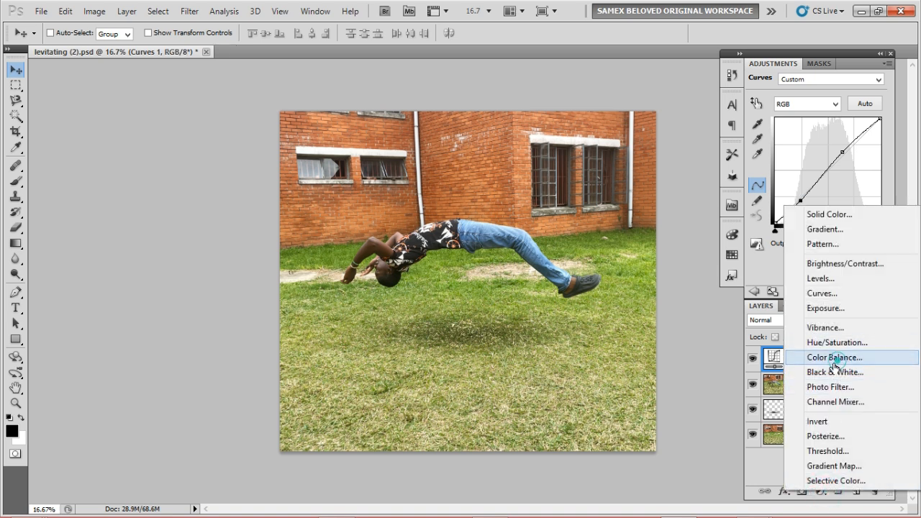
- Add a Color Balance adjustment layer with midtones set to +10, −5, +10
left_click(833, 357)
type("5")
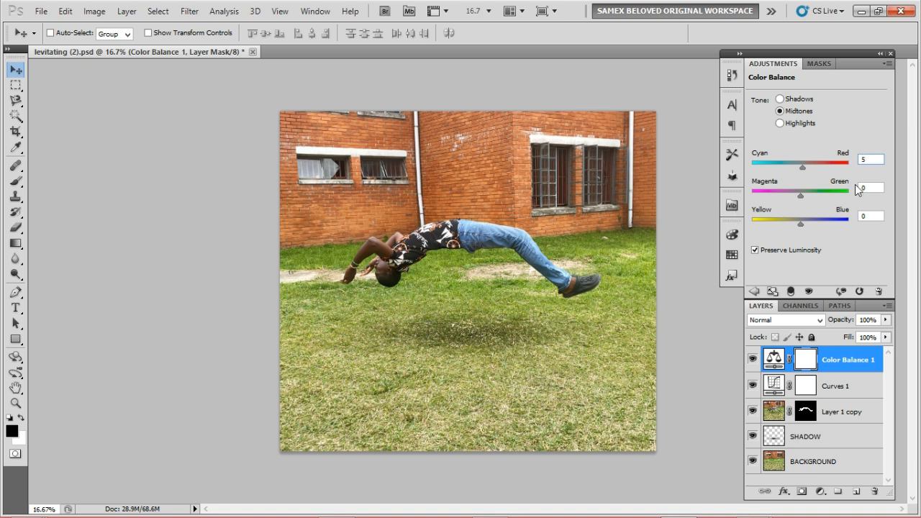
type("10")
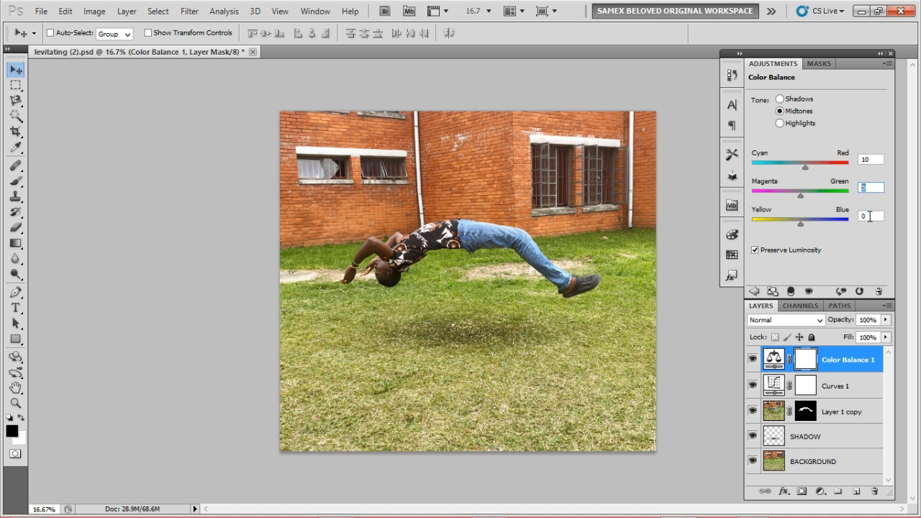
type("-5")
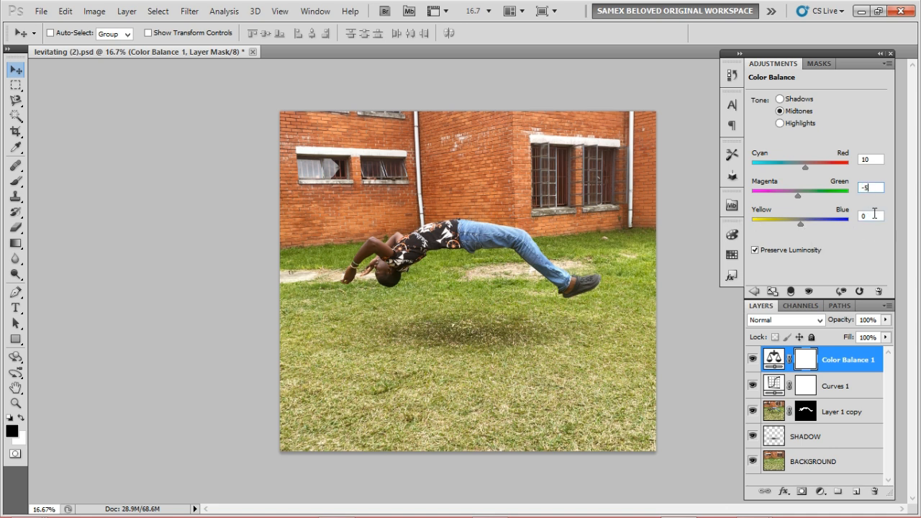
type("10")
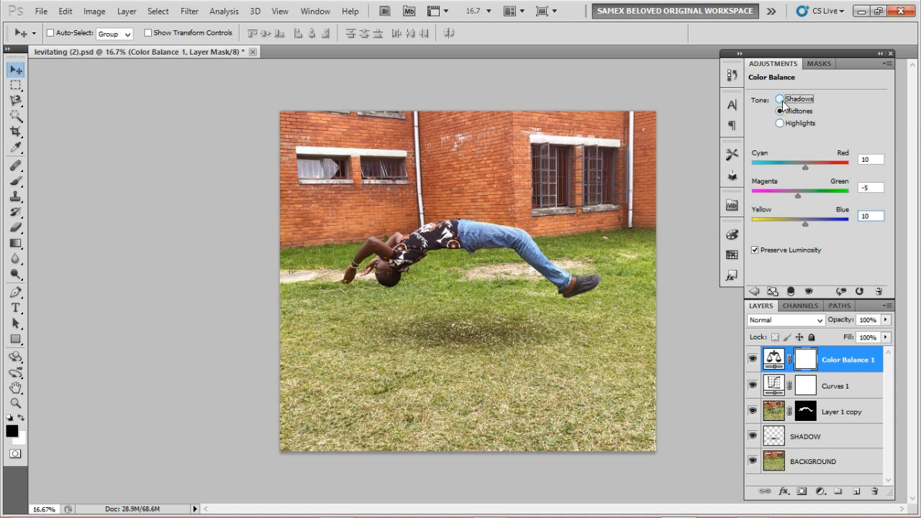
- Set the Color Balance shadows to +10, −5, +10 as well
left_click(779, 98)
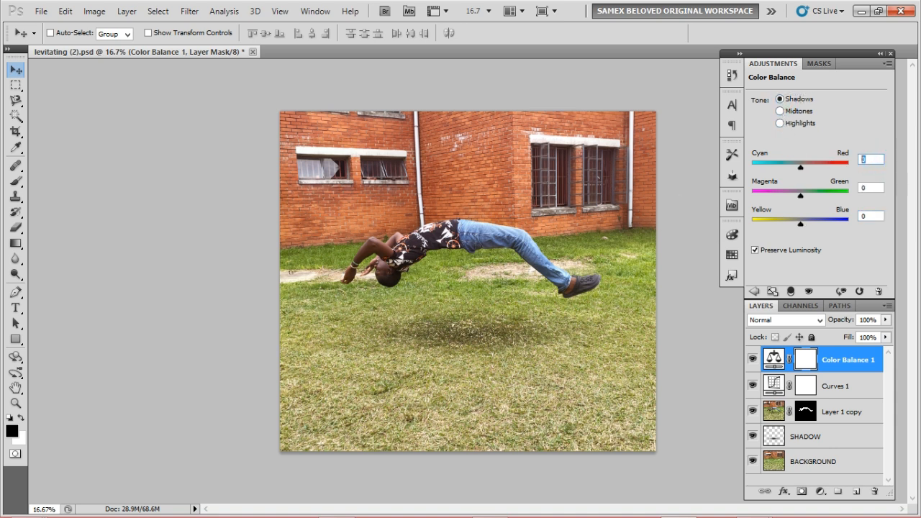
type("10")
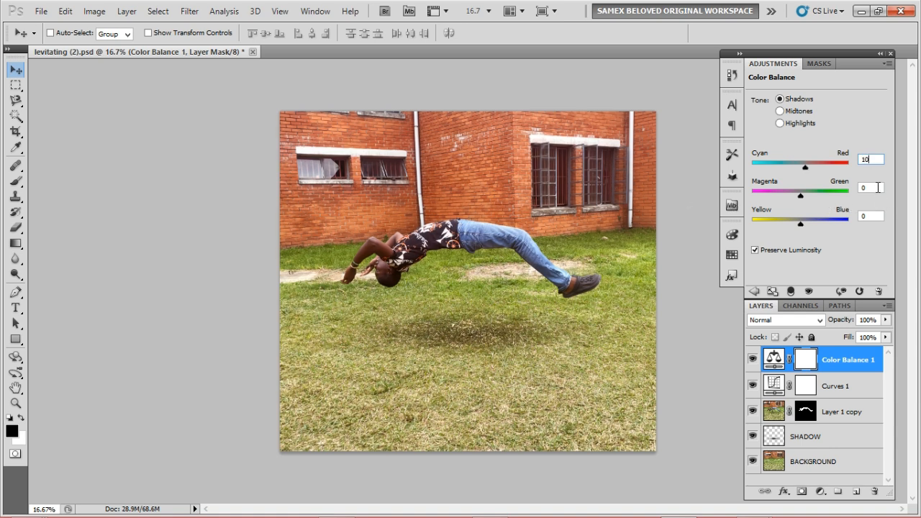
left_click(870, 187)
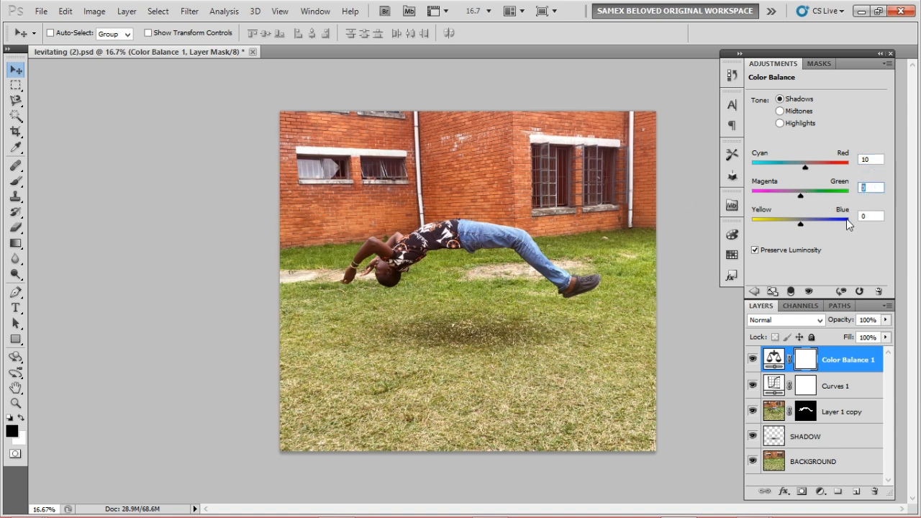
type("-5")
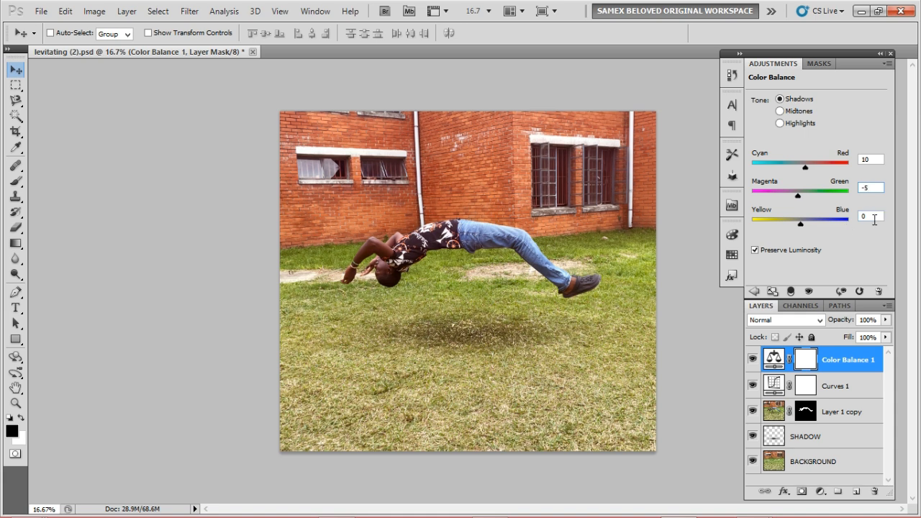
type("10")
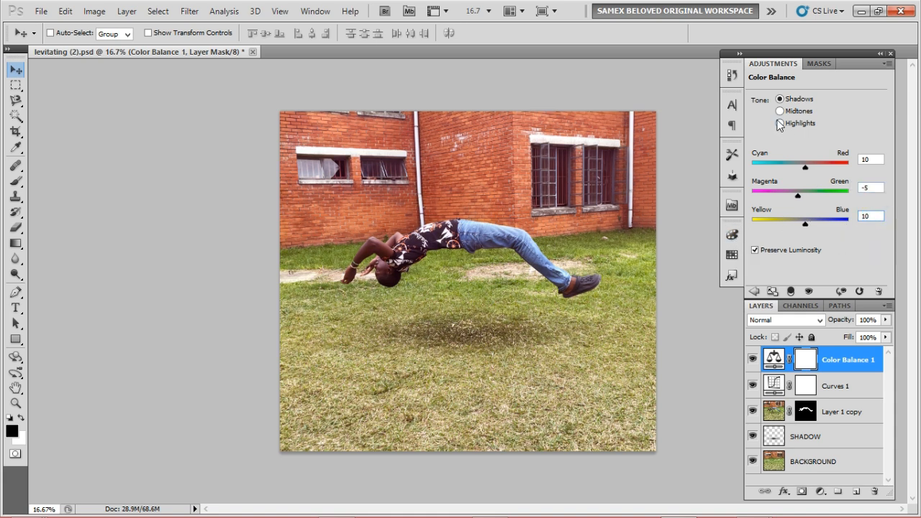
- Adjust the highlights (−5) and lower the Color Balance 1 layer opacity to 70%
left_click(780, 124)
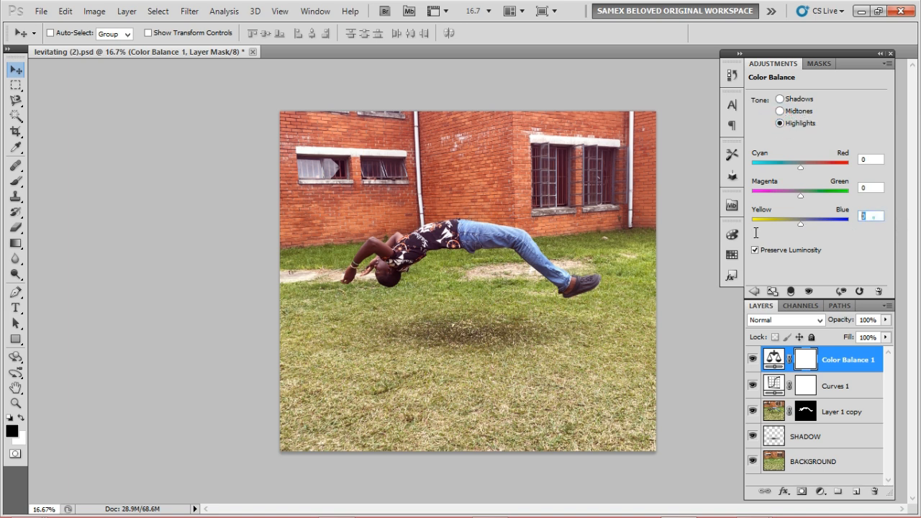
type("-5")
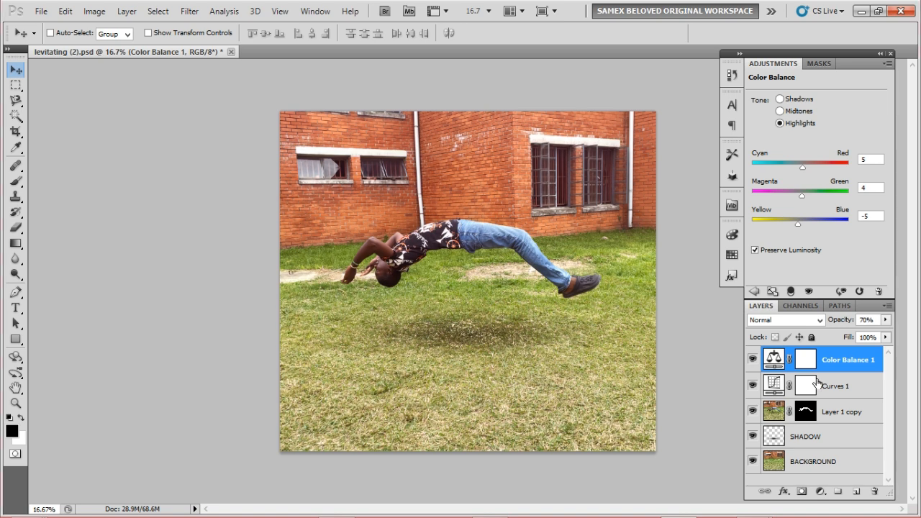
left_click(806, 359)
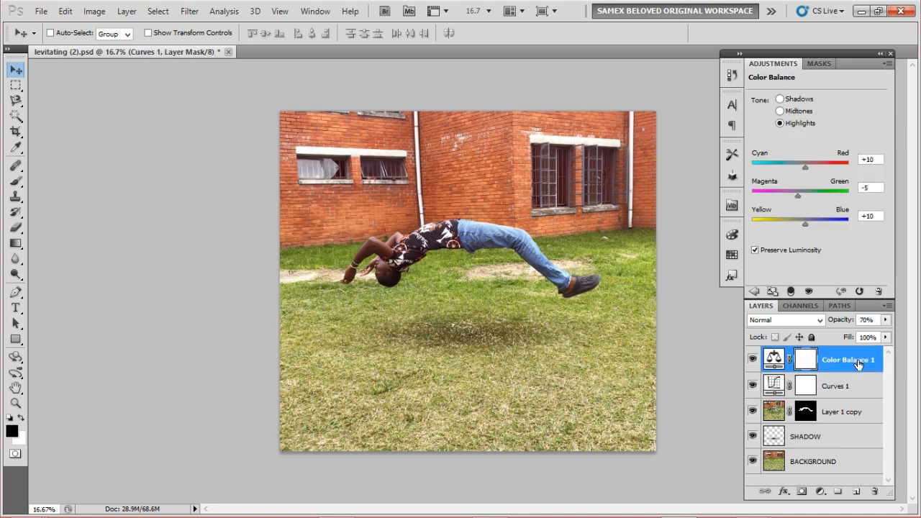
left_click(780, 111)
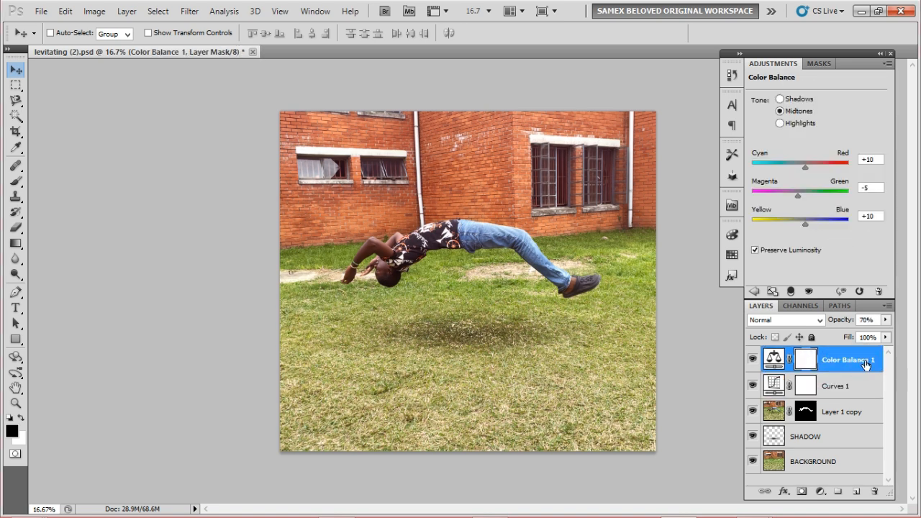